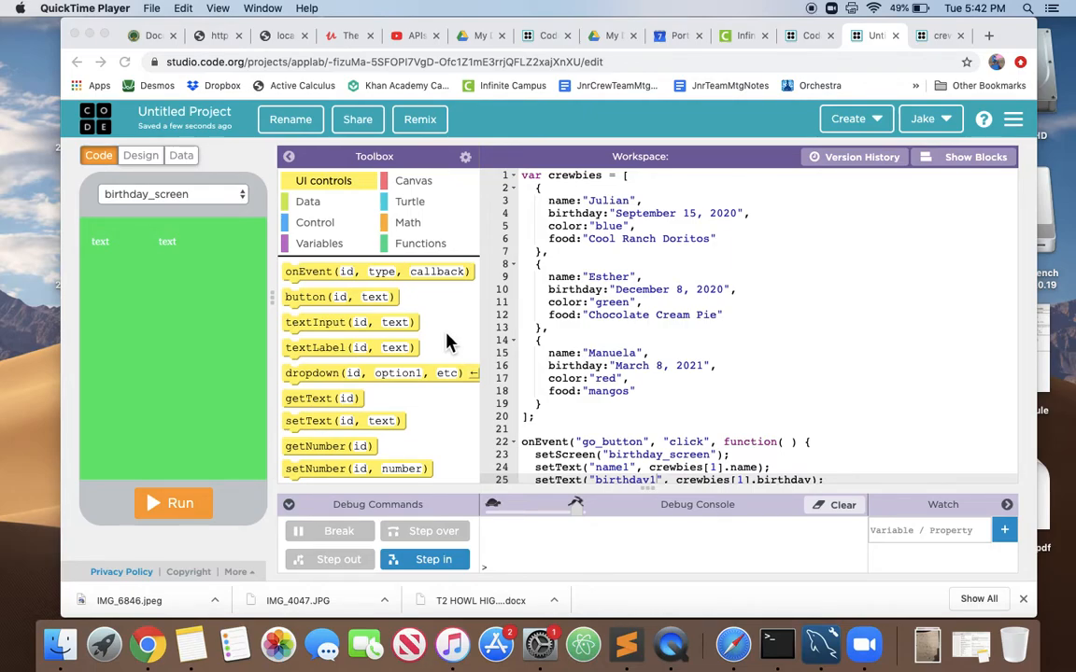
{"action": "mouse_move", "coordinate": [624, 377]}
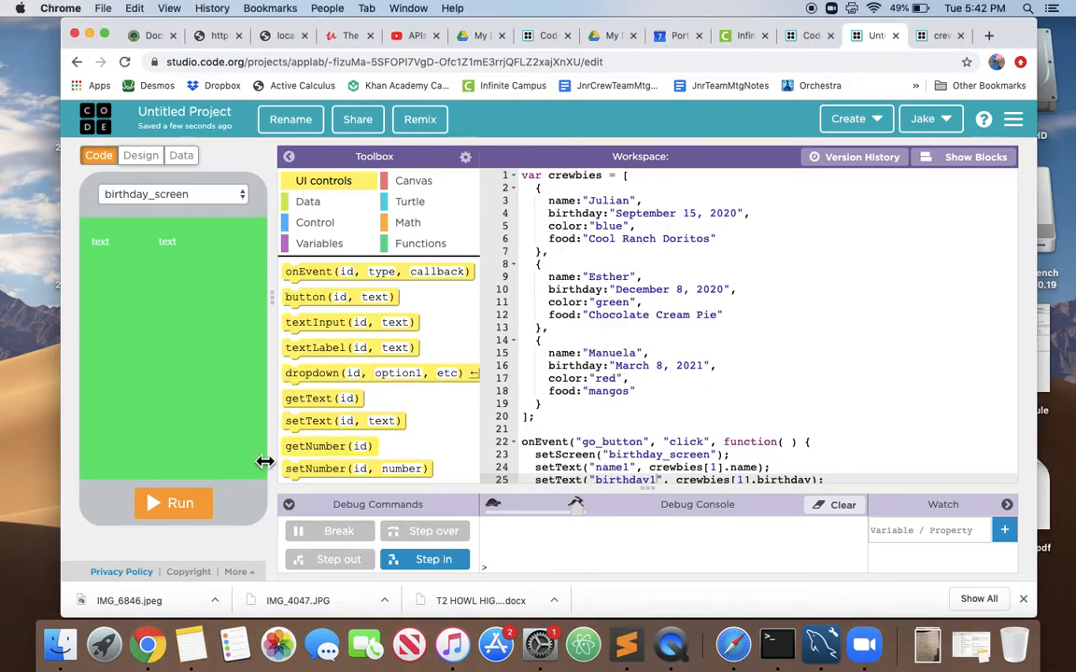
Step: Run the app once to test it, then stop it
{"action": "left_click", "coordinate": [172, 504]}
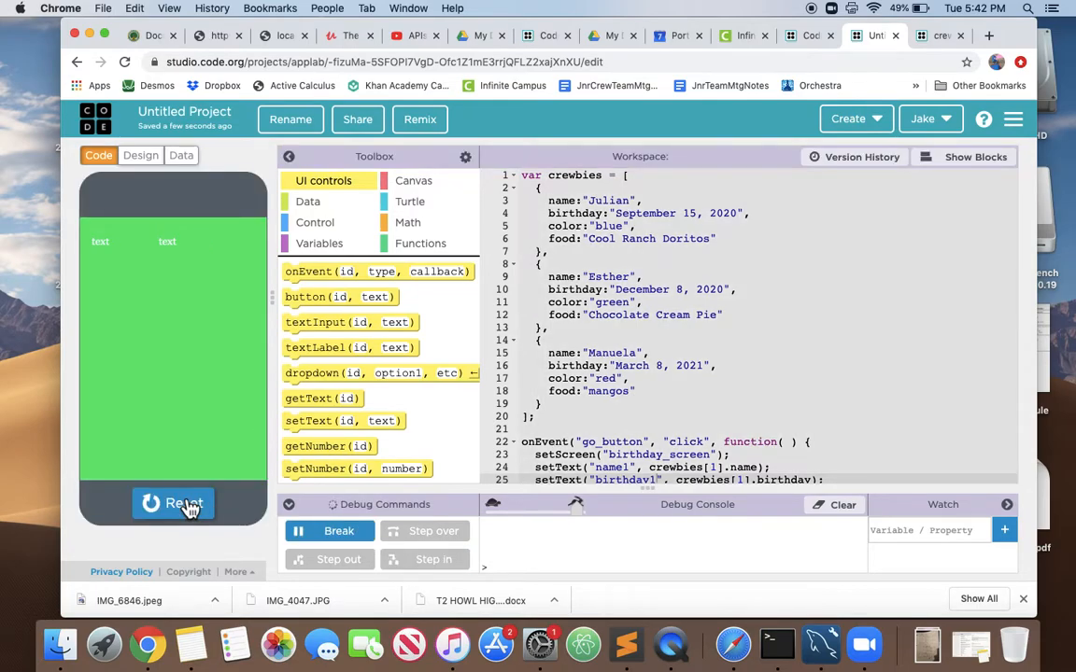
{"action": "mouse_move", "coordinate": [184, 390]}
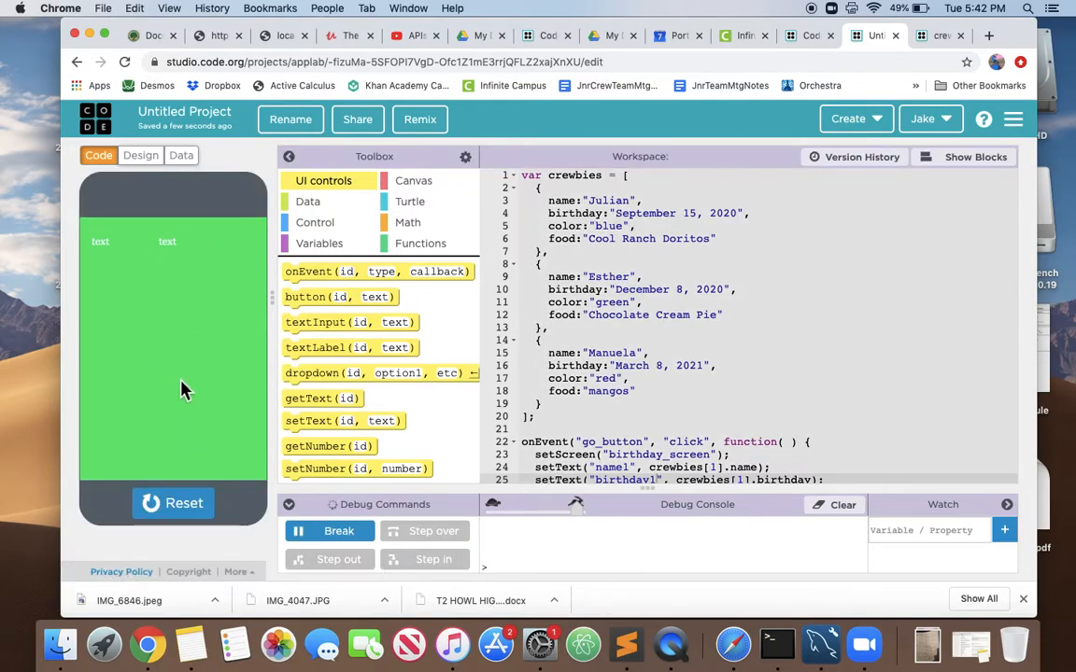
{"action": "mouse_move", "coordinate": [172, 428]}
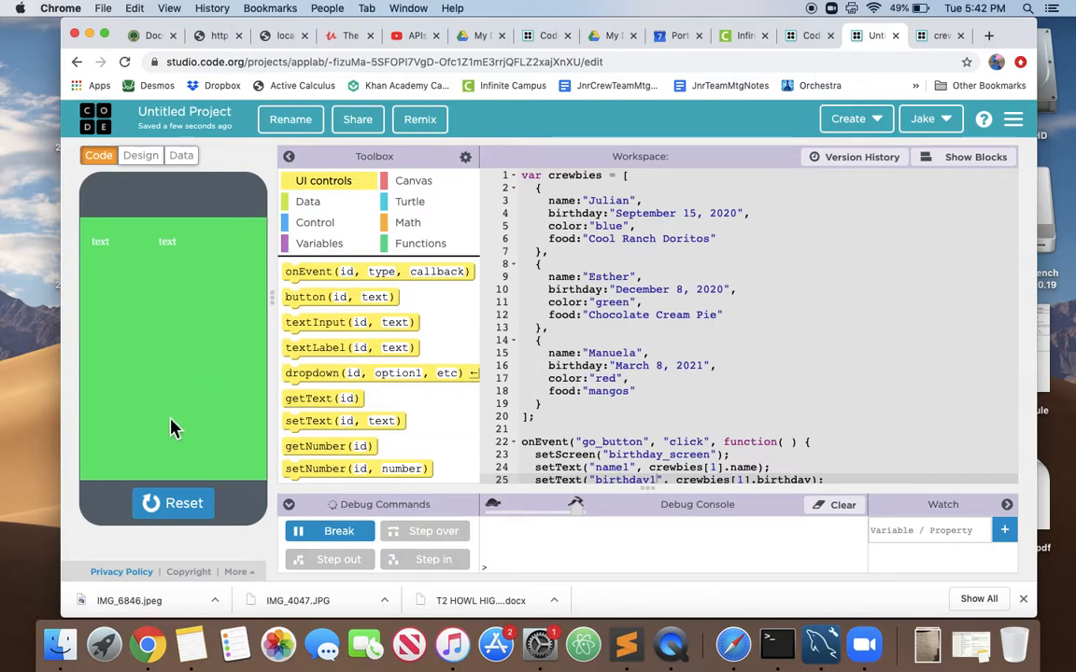
{"action": "left_click", "coordinate": [183, 504]}
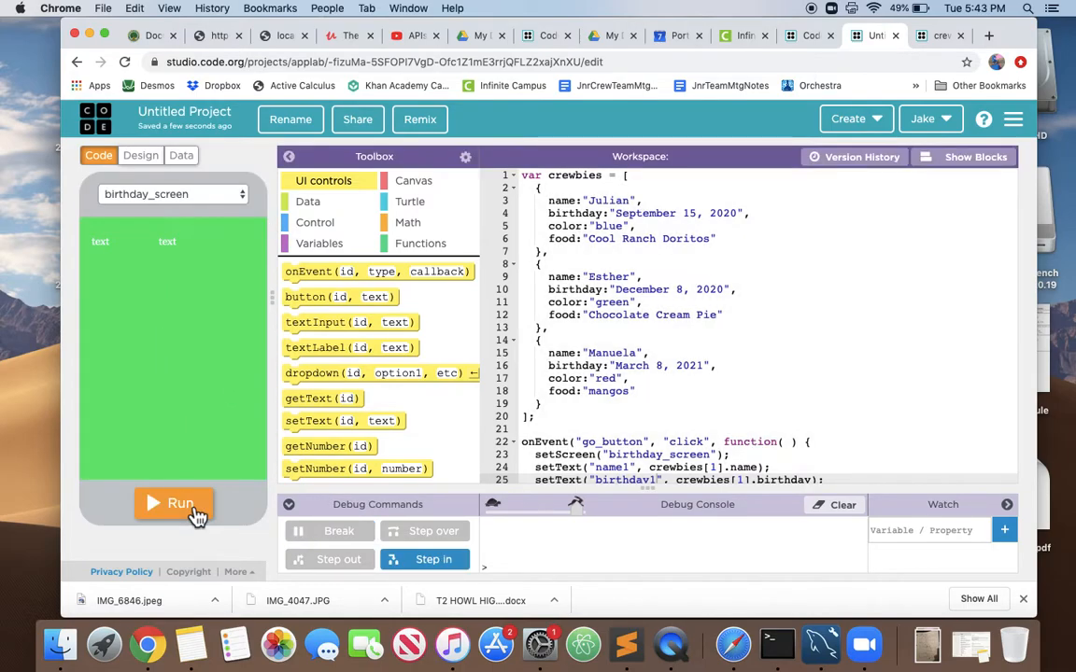
Step: Show welcome_screen with the Crew Birthdays! title in Design mode and run the app
{"action": "left_click", "coordinate": [141, 155]}
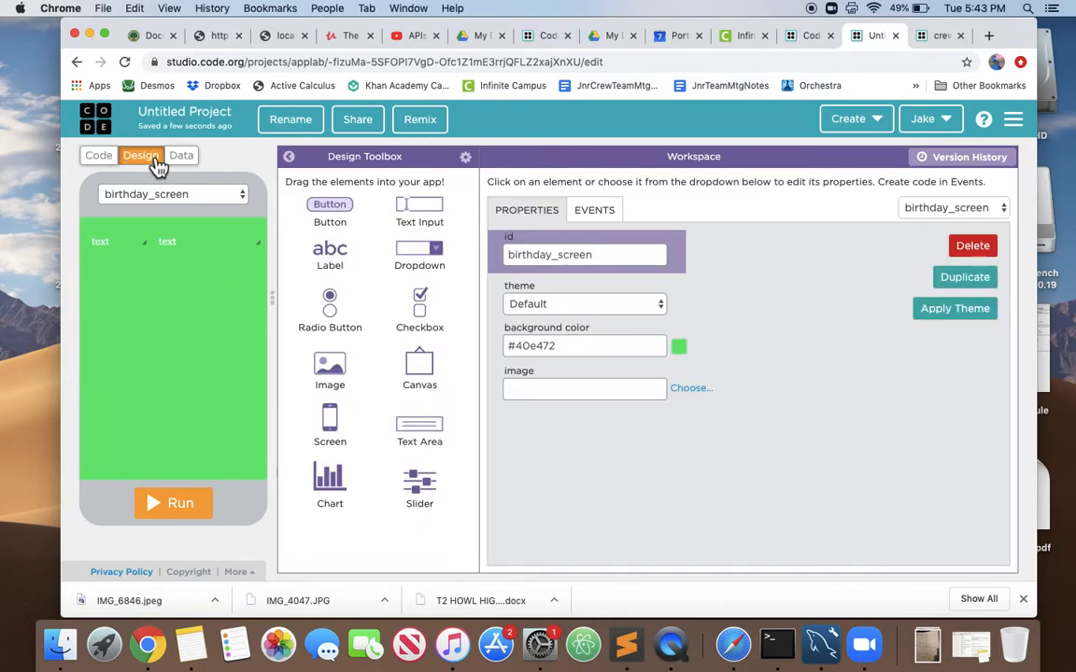
{"action": "left_click", "coordinate": [172, 192]}
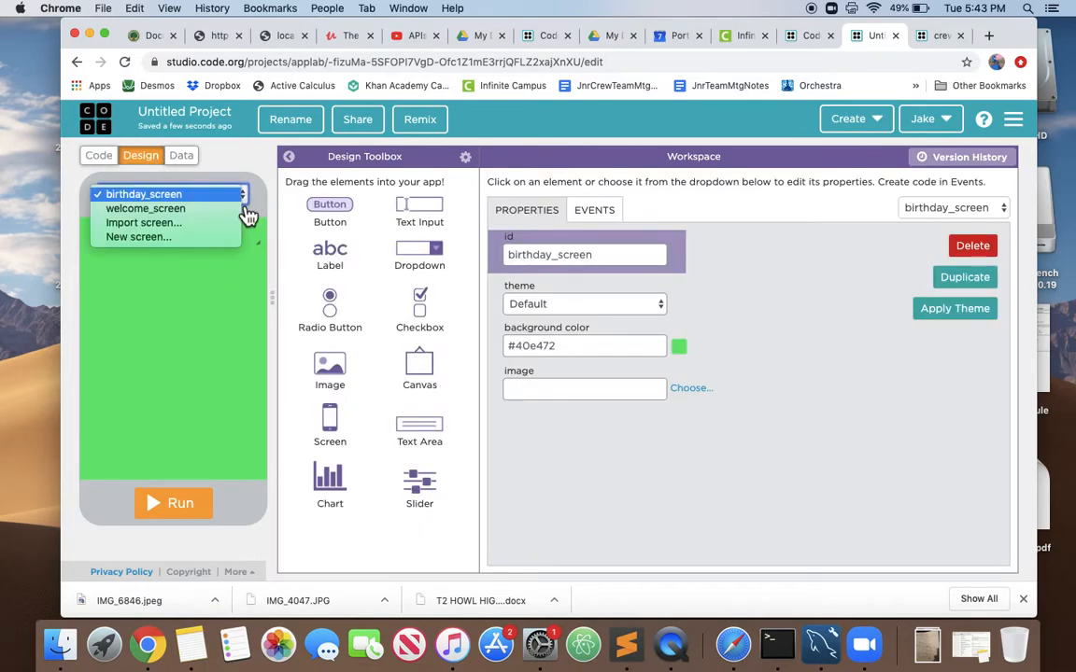
{"action": "left_click", "coordinate": [146, 209]}
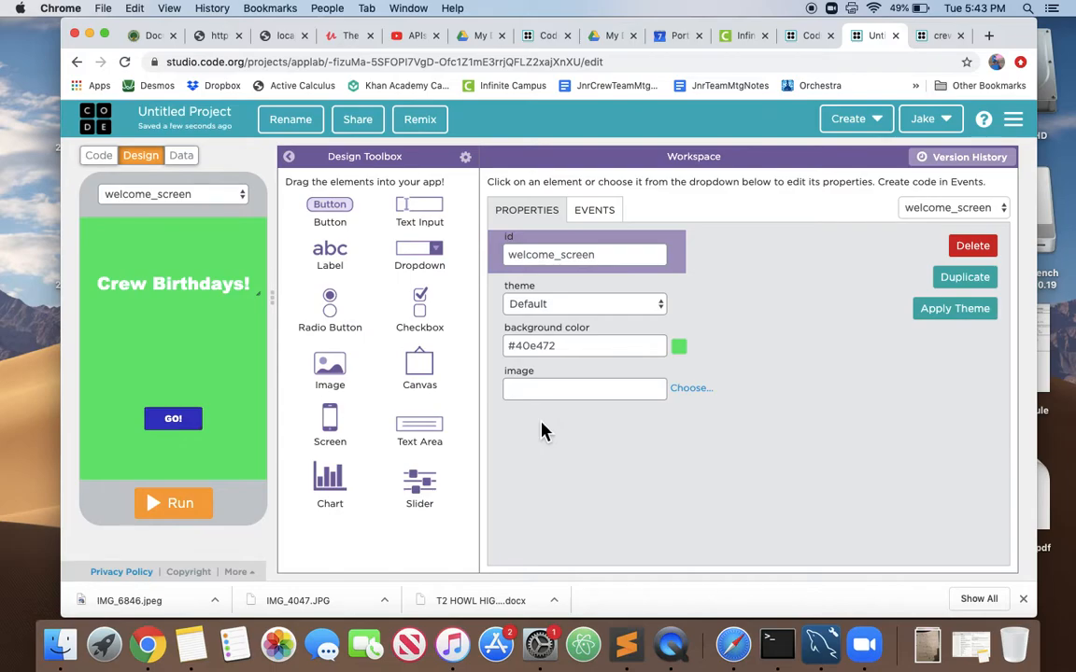
{"action": "left_click", "coordinate": [172, 504]}
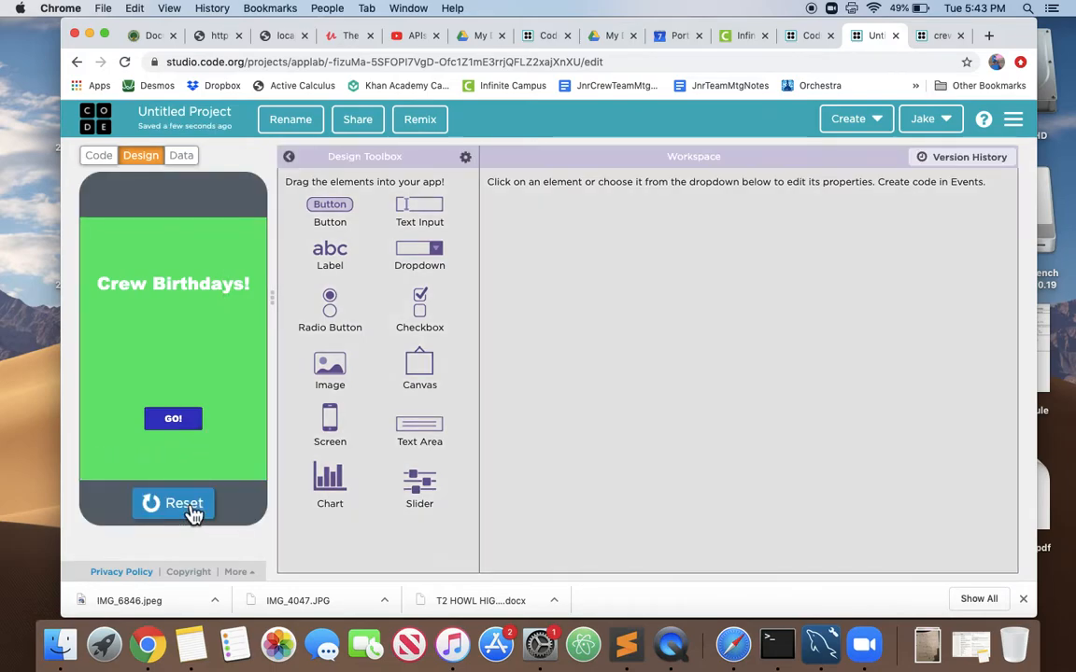
{"action": "mouse_move", "coordinate": [196, 392]}
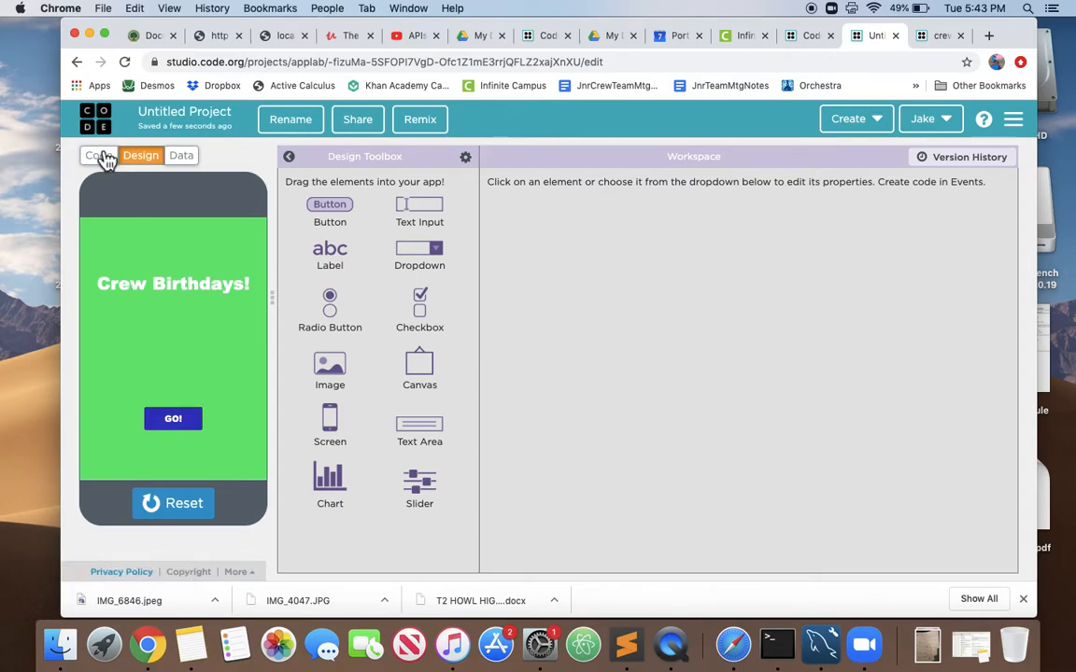
Step: From Code view, advance past the welcome screen to see Esther's birthday, then reset the app
{"action": "left_click", "coordinate": [97, 155]}
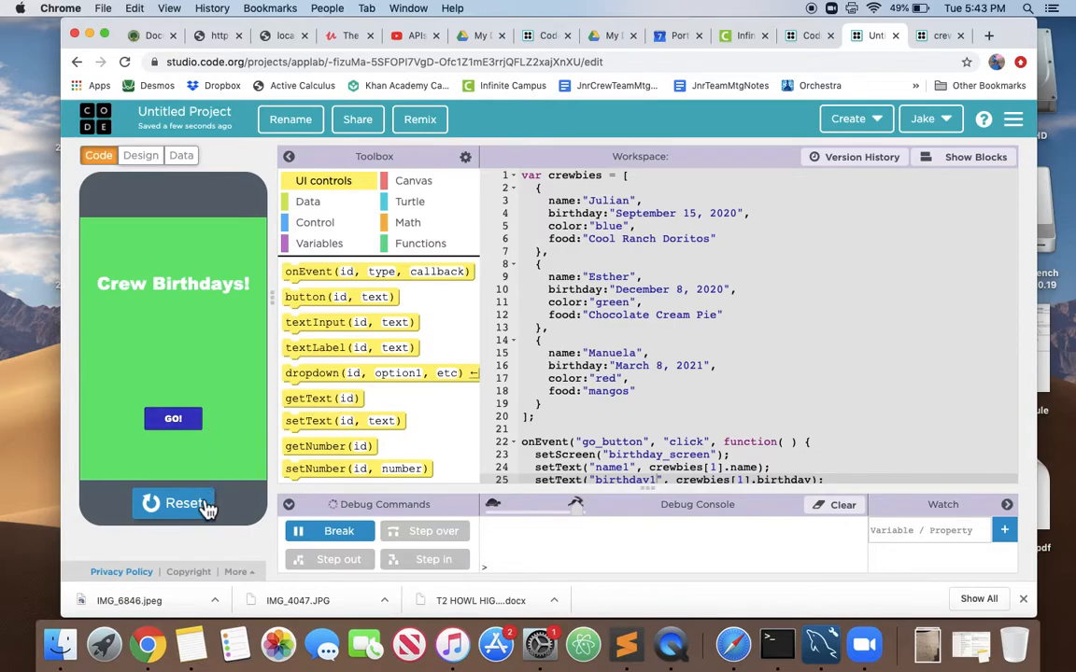
{"action": "mouse_move", "coordinate": [205, 471]}
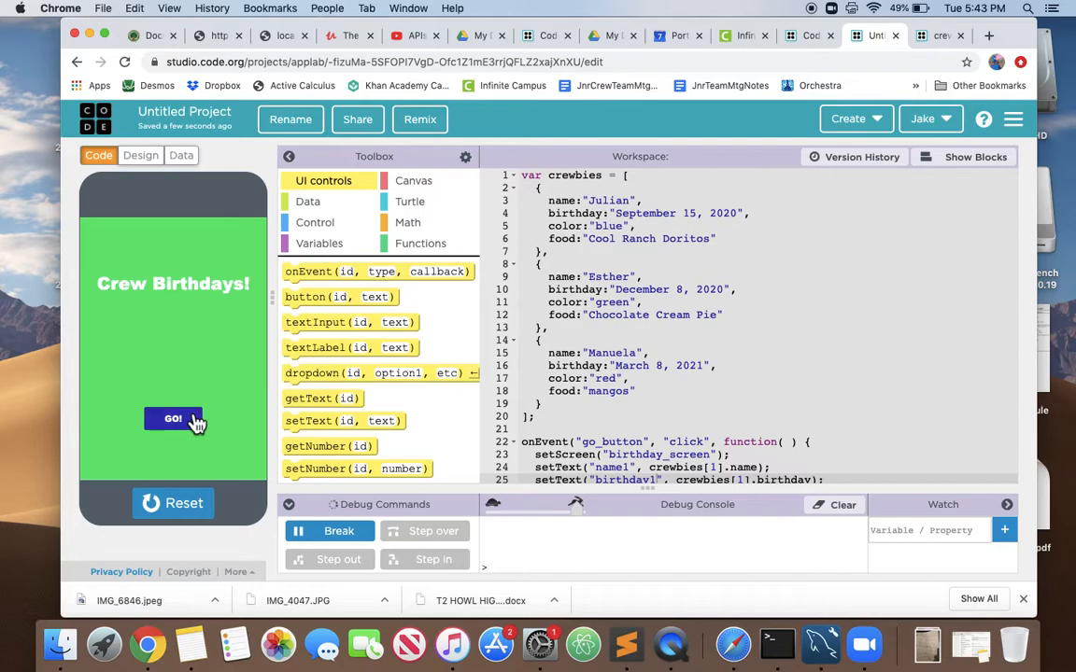
{"action": "left_click", "coordinate": [172, 419]}
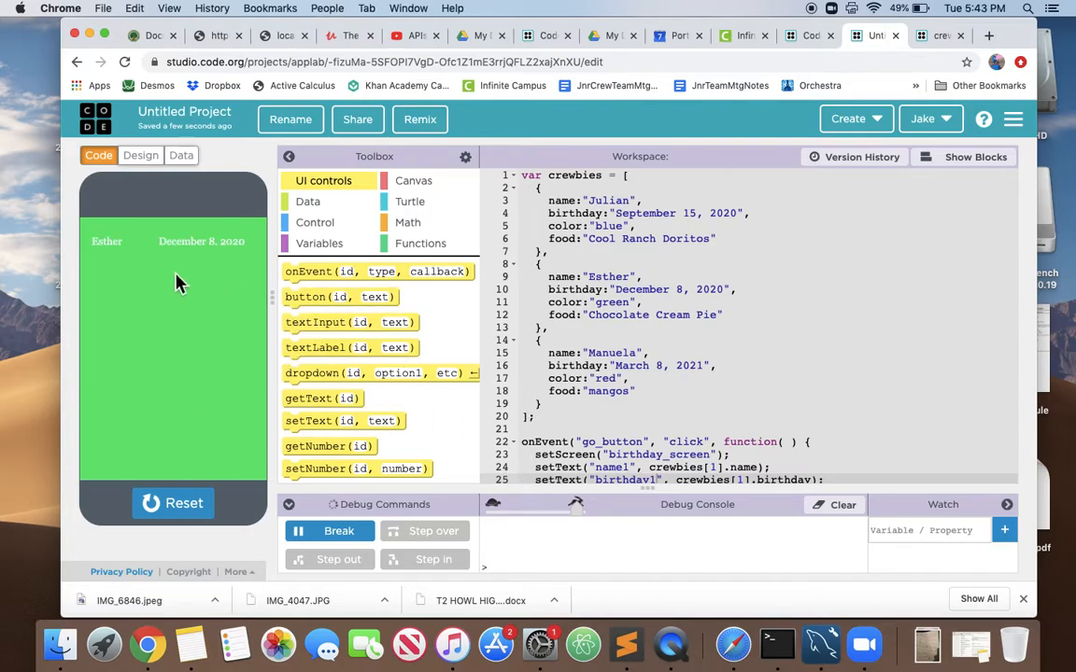
{"action": "mouse_move", "coordinate": [321, 508]}
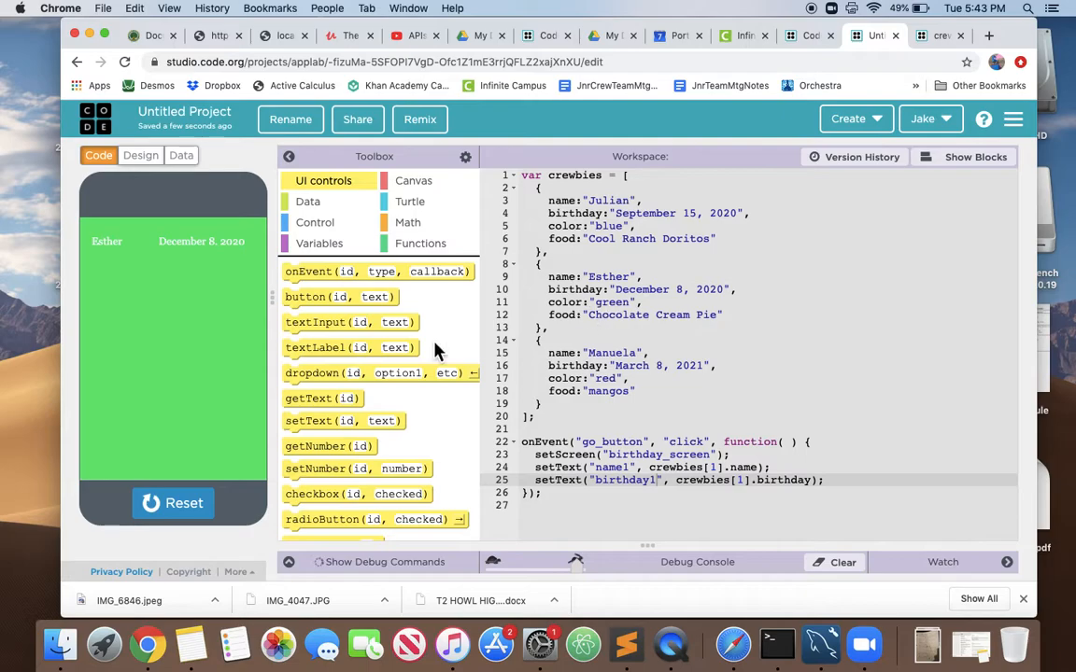
{"action": "left_click", "coordinate": [172, 504]}
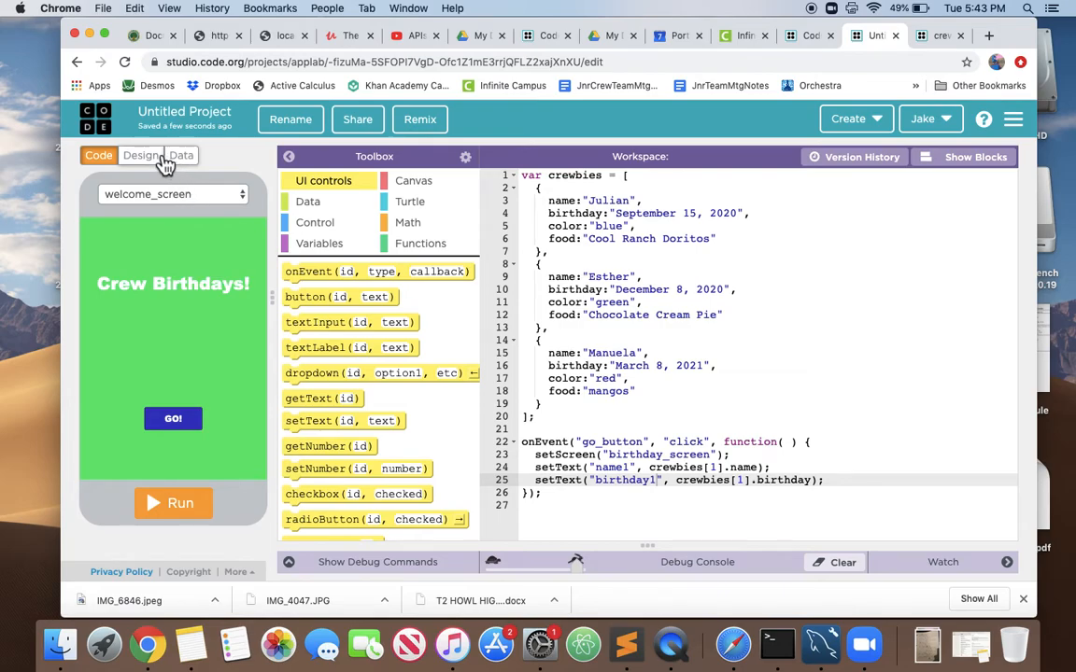
Step: On birthday_screen, place the second name label at x 5, y 60
{"action": "left_click", "coordinate": [140, 155]}
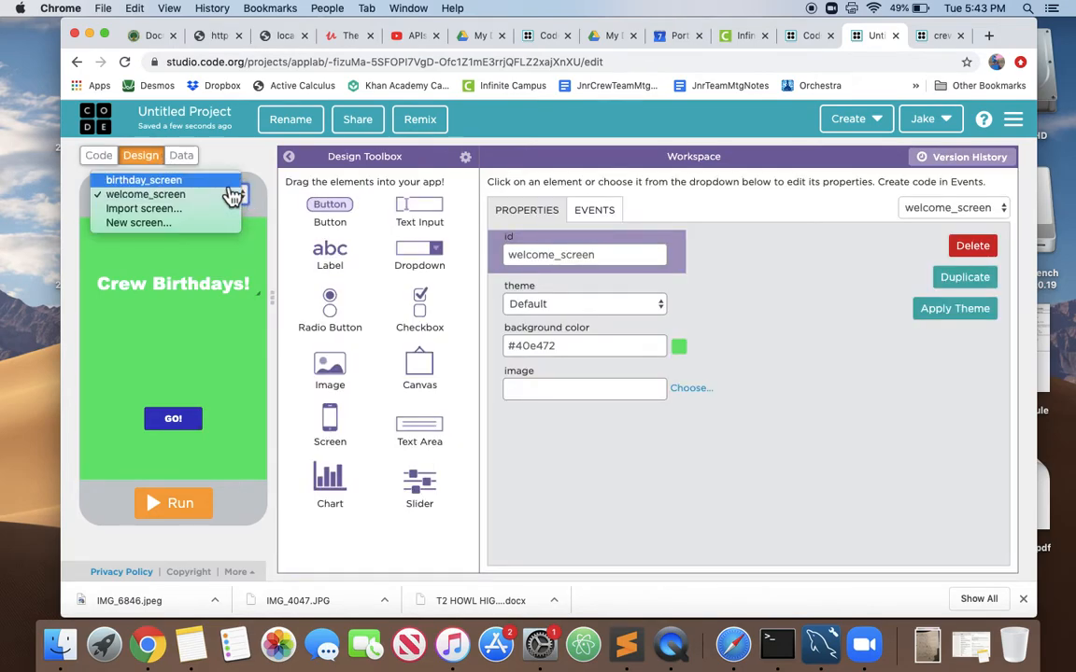
{"action": "left_click", "coordinate": [144, 179]}
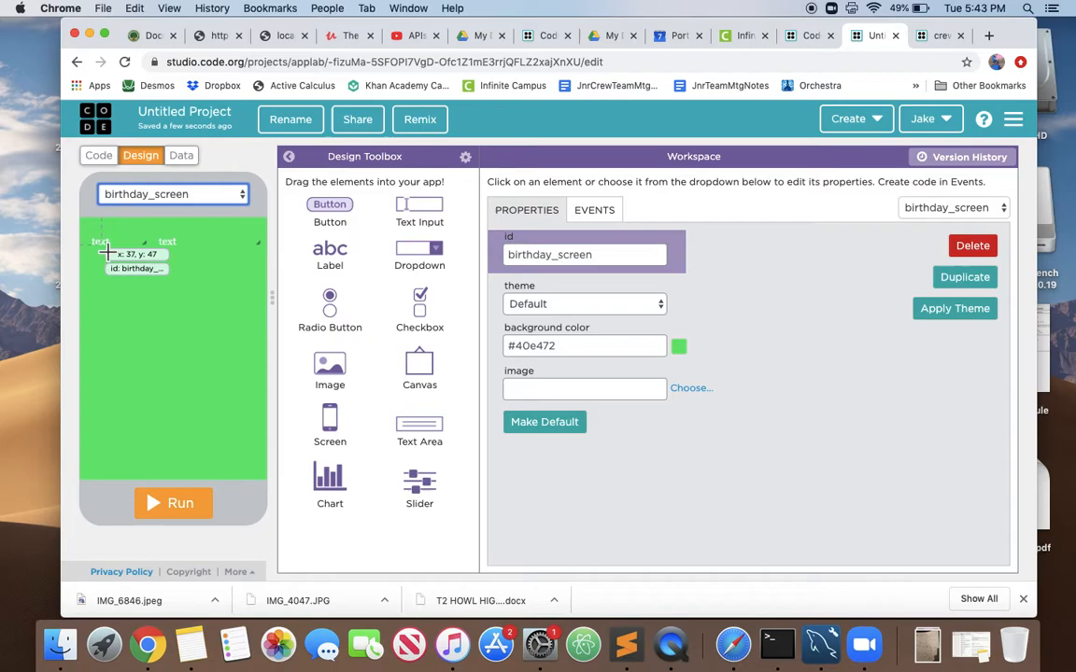
{"action": "left_click", "coordinate": [116, 242]}
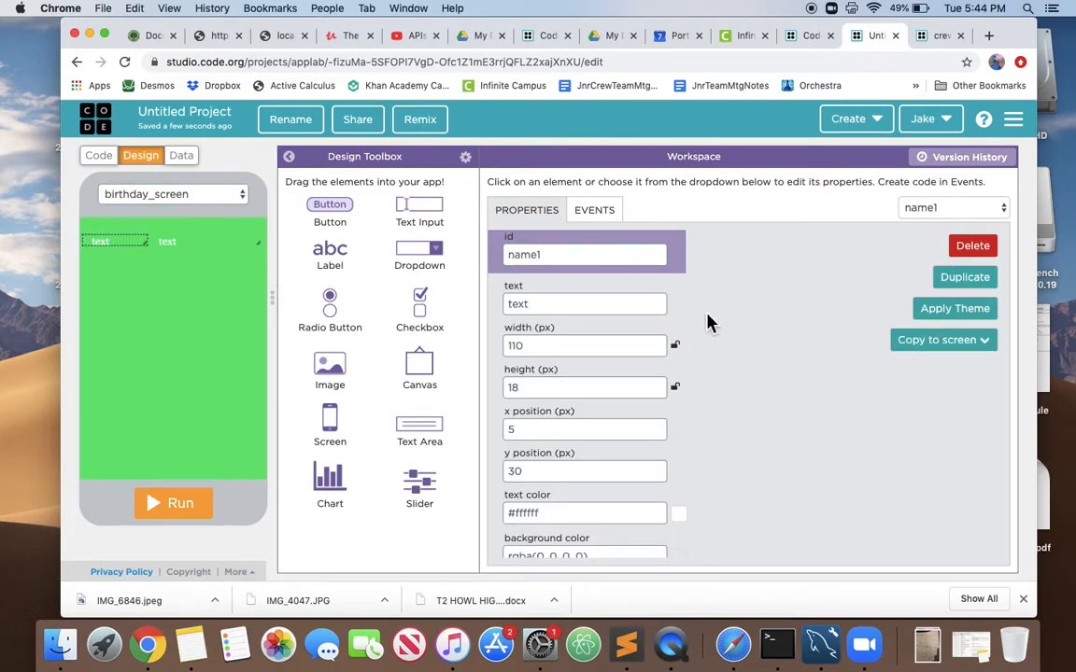
{"action": "mouse_move", "coordinate": [756, 332]}
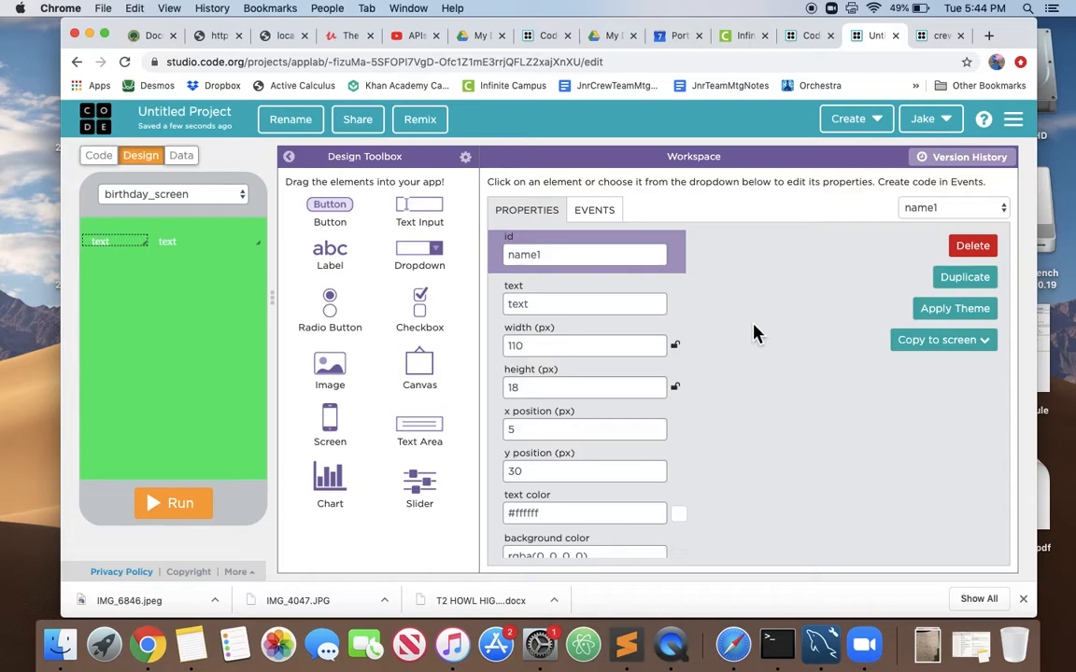
{"action": "mouse_move", "coordinate": [564, 366]}
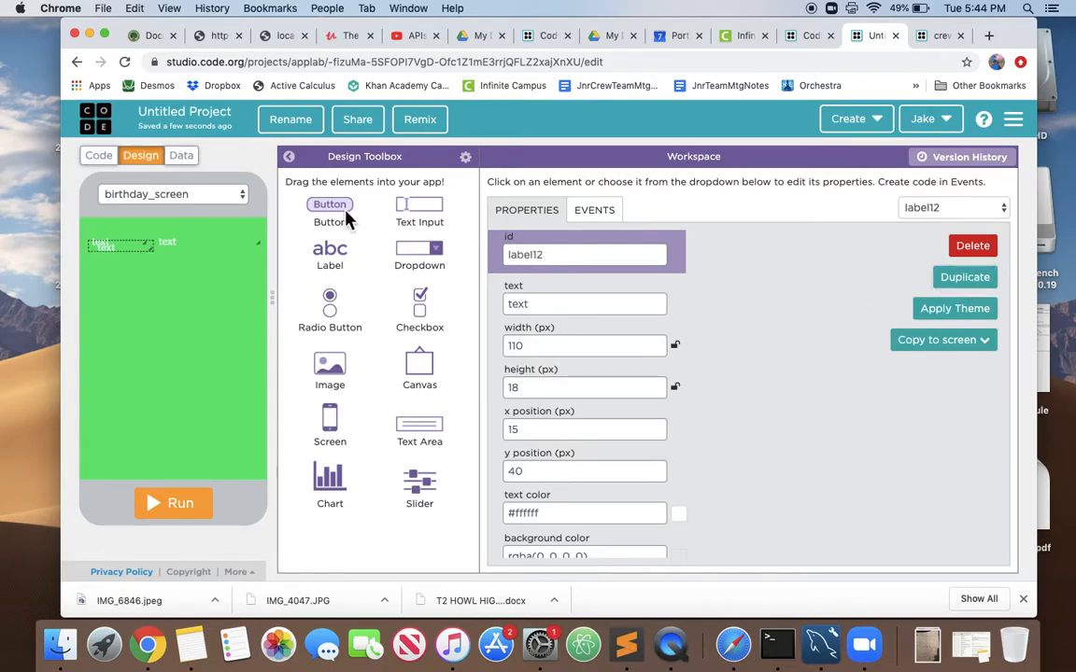
{"action": "left_click", "coordinate": [585, 428]}
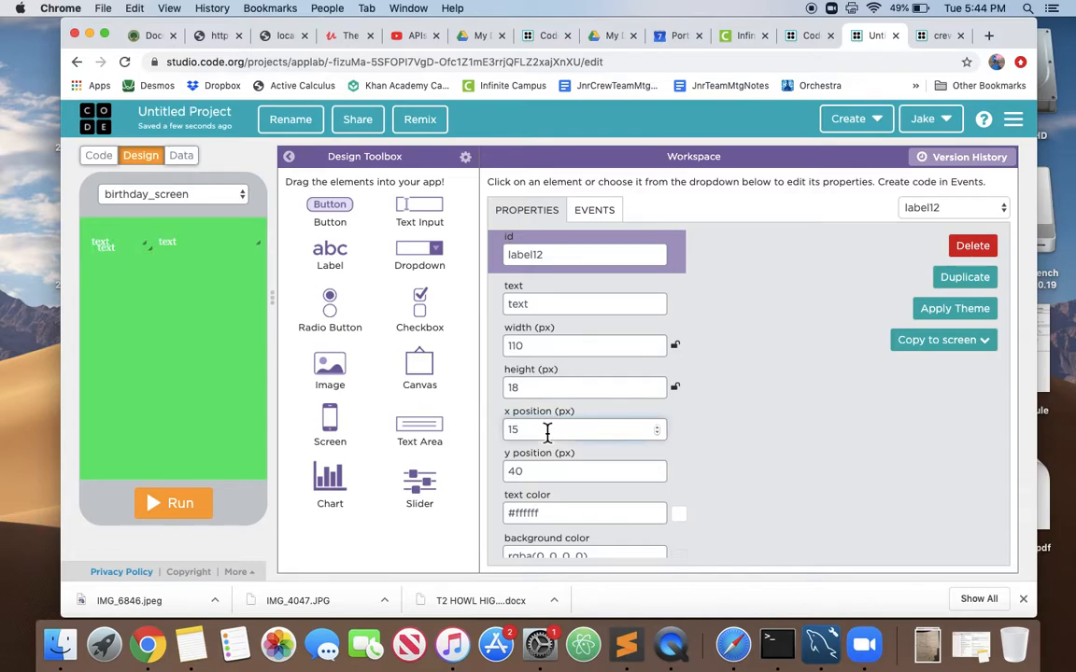
{"action": "type", "text": "5"}
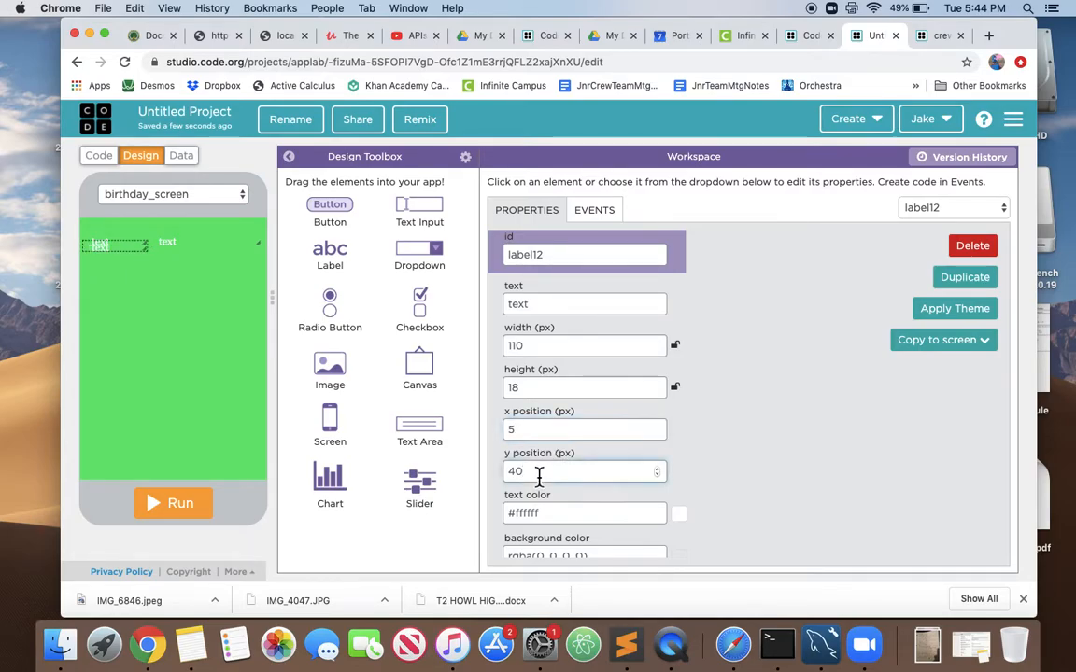
{"action": "type", "text": "60"}
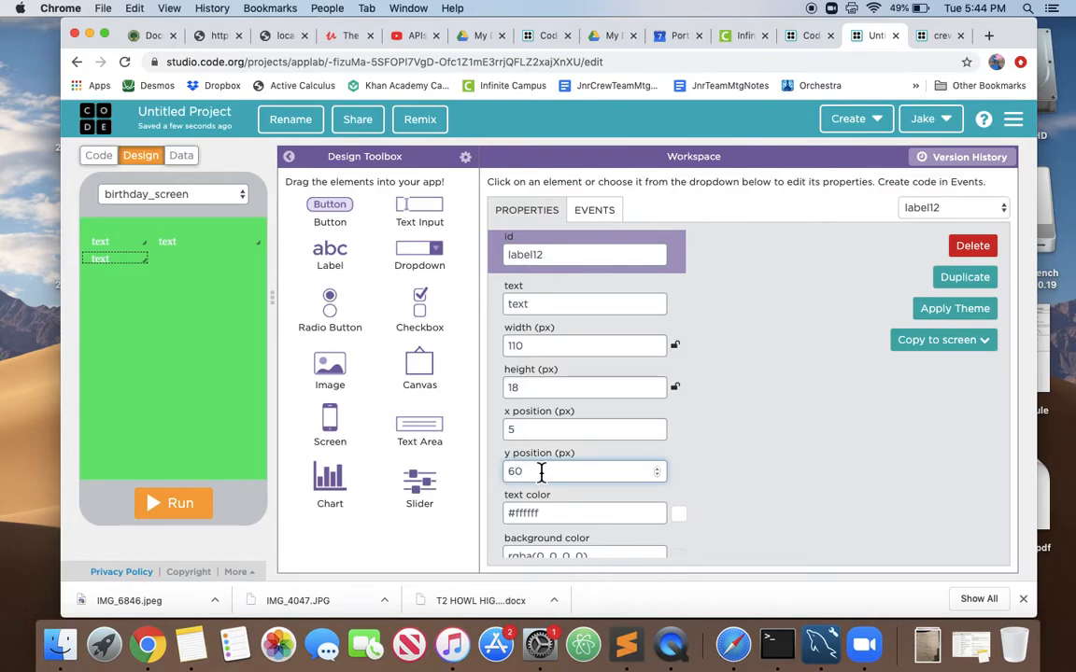
Step: Duplicate the label to make a third name label at x 5, stacked below the others
{"action": "left_click", "coordinate": [964, 276]}
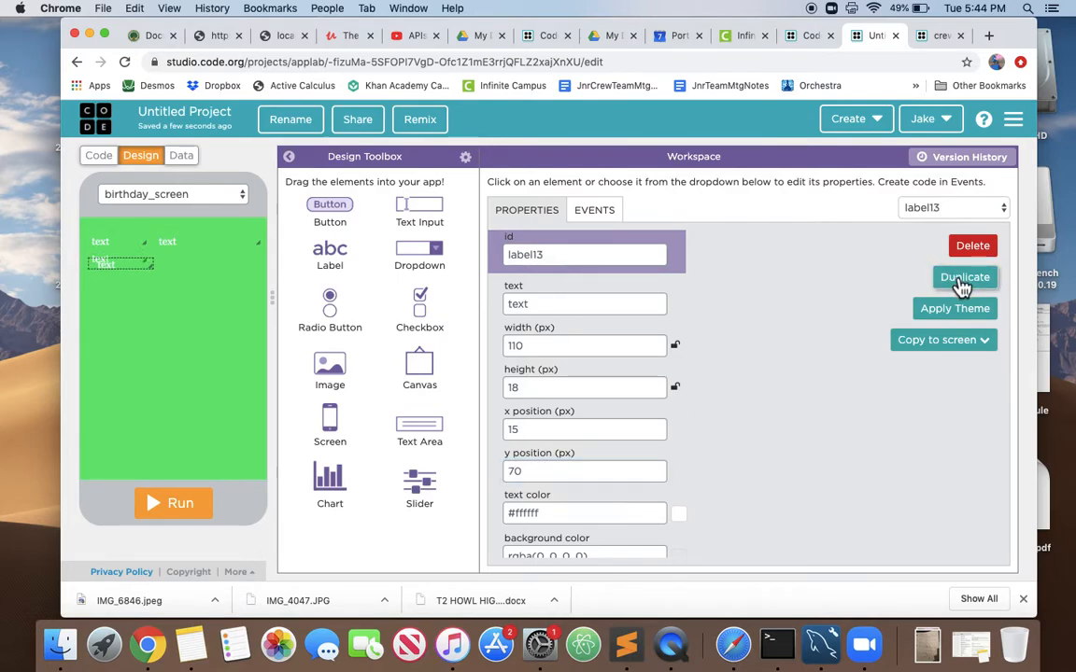
{"action": "left_click", "coordinate": [585, 430]}
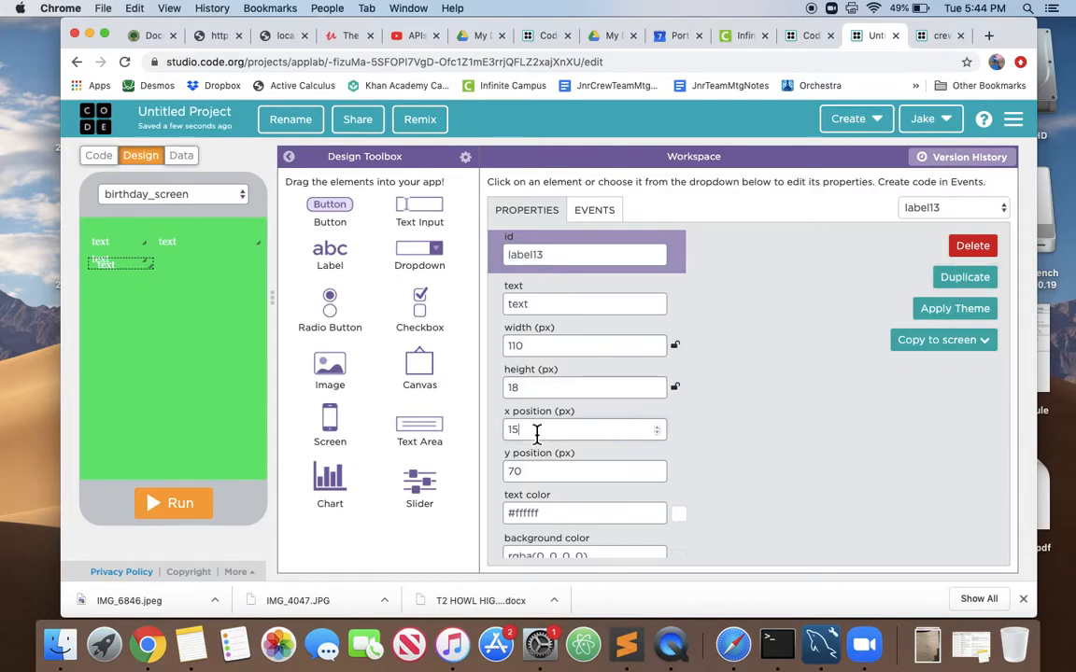
{"action": "type", "text": "5"}
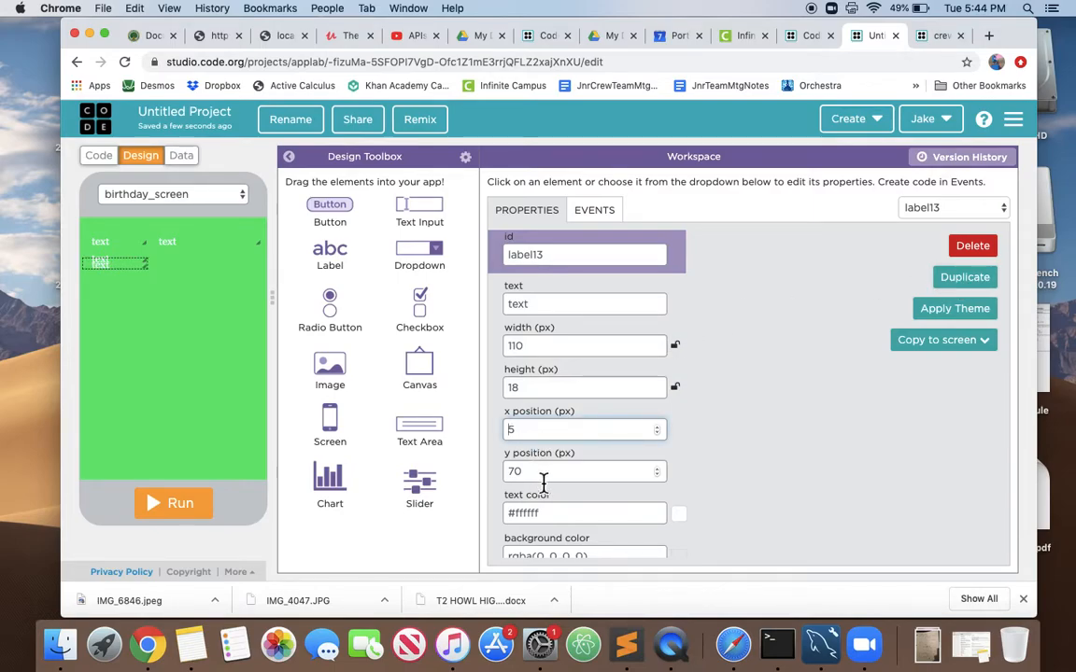
{"action": "left_click", "coordinate": [585, 471]}
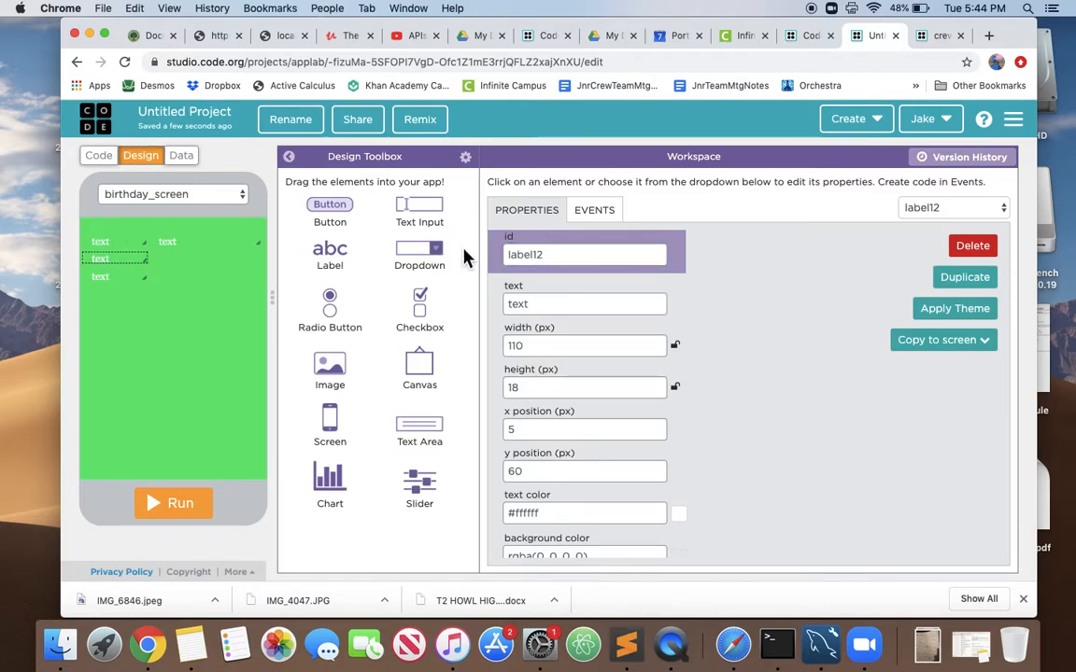
Step: Set the second name label's id to name1 and the third's to name2
{"action": "left_click", "coordinate": [585, 254]}
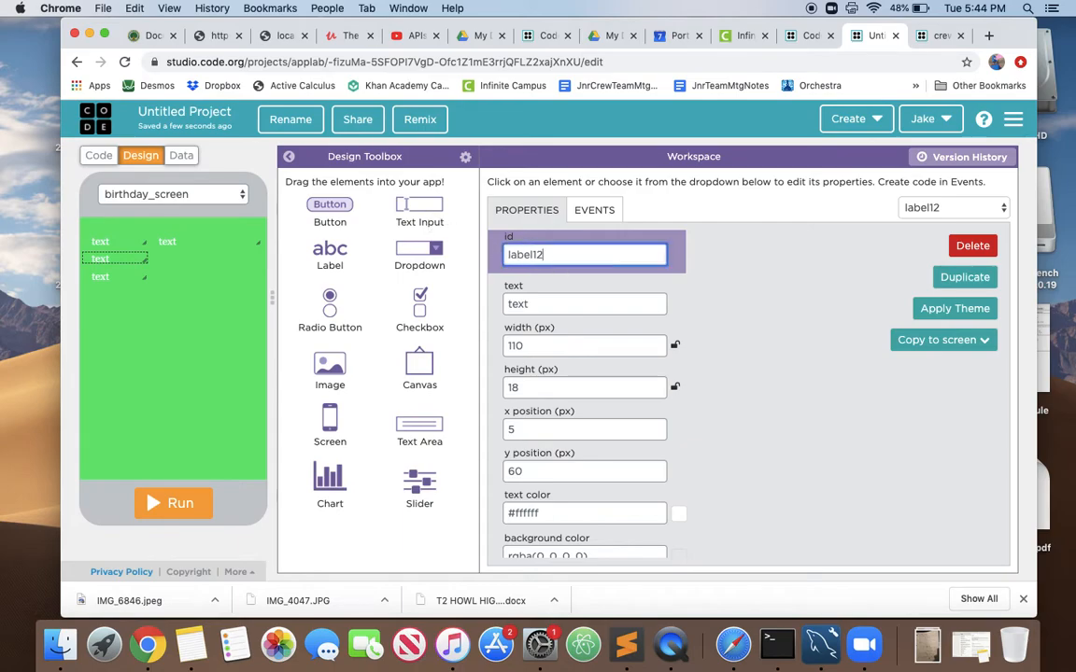
{"action": "type", "text": "name1"}
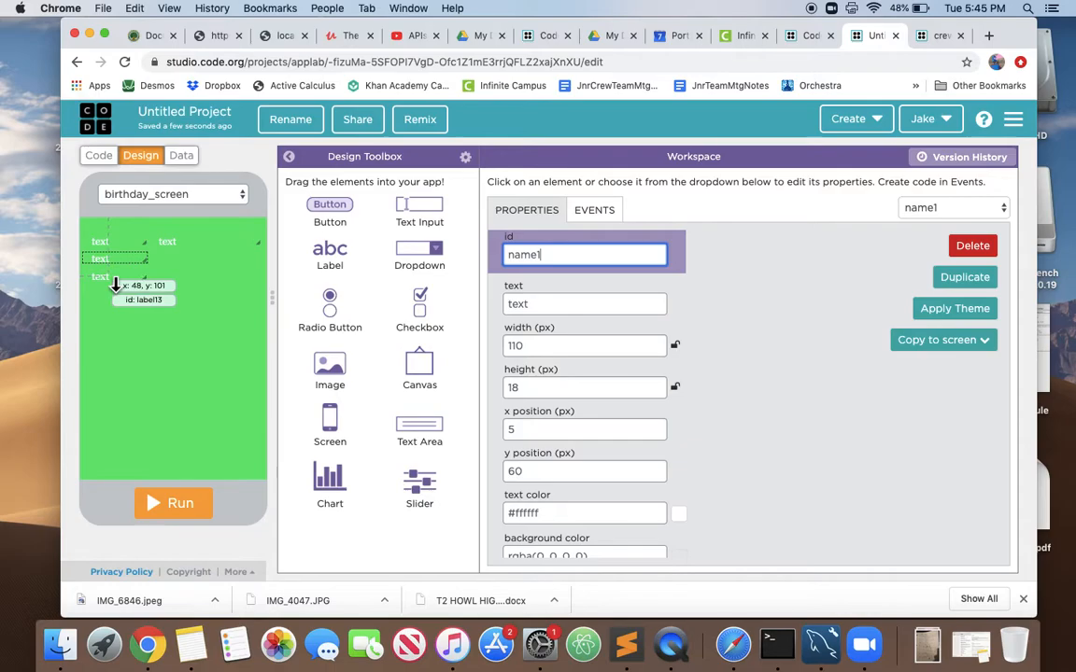
{"action": "left_click", "coordinate": [97, 276]}
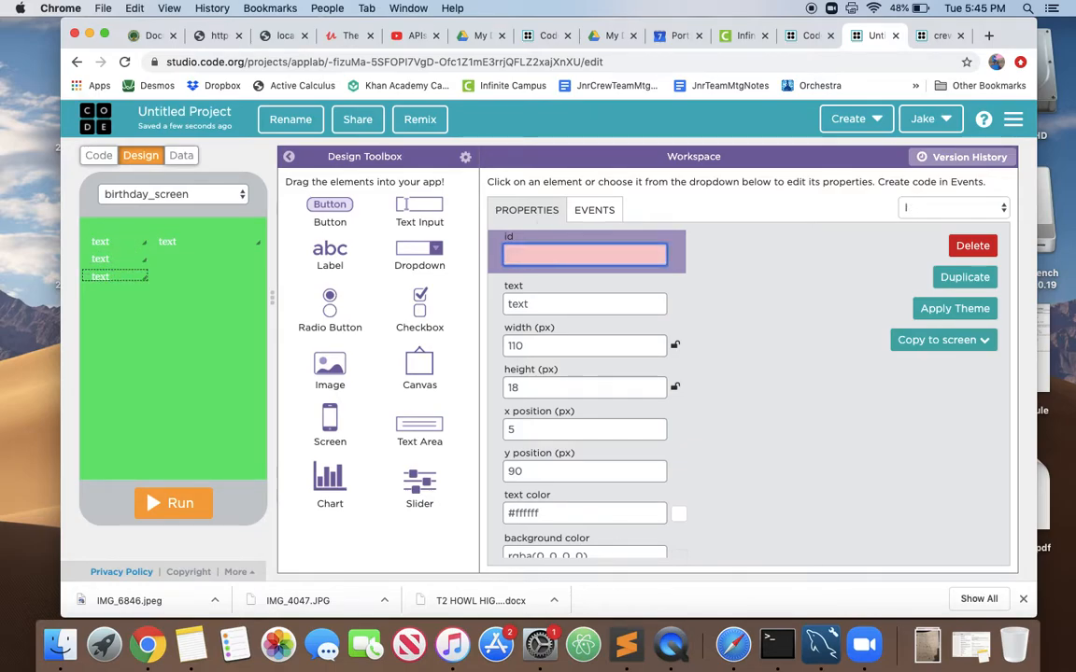
{"action": "type", "text": "name2"}
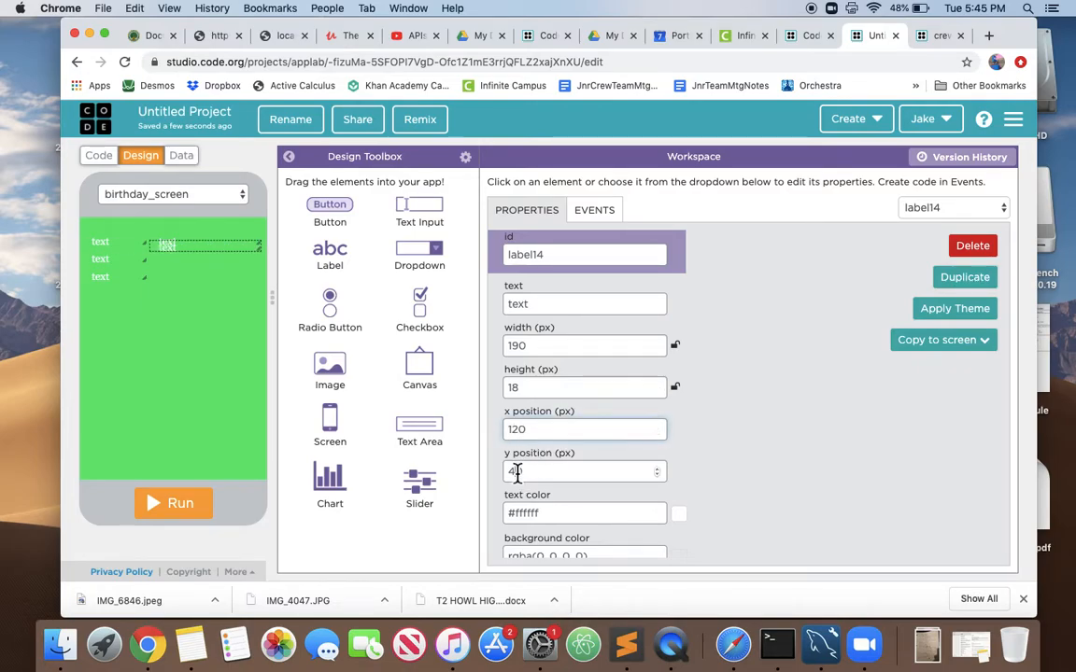
Step: Place a birthday label at y 60 in the second column and a duplicate below it at y 90
{"action": "type", "text": "60"}
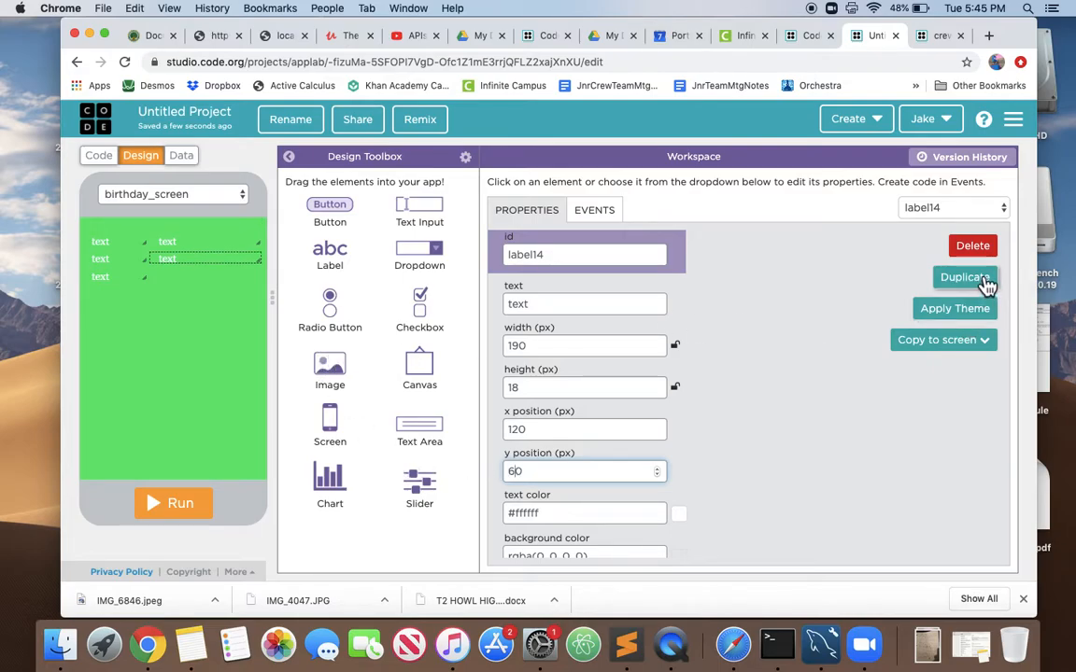
{"action": "left_click", "coordinate": [964, 277]}
{"action": "type", "text": "70"}
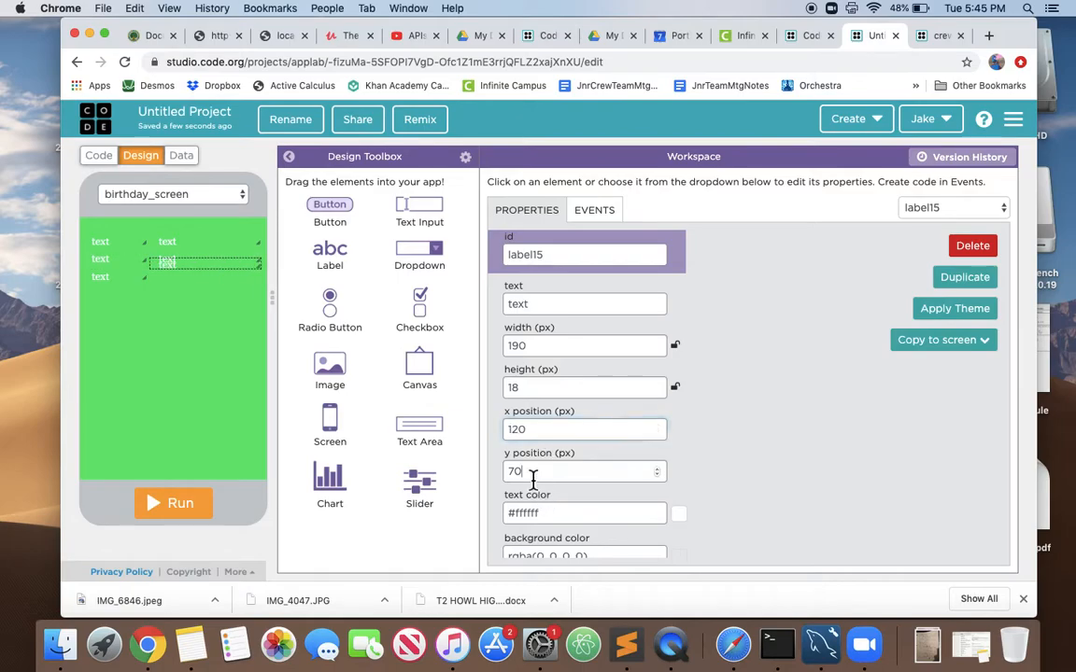
{"action": "type", "text": "10"}
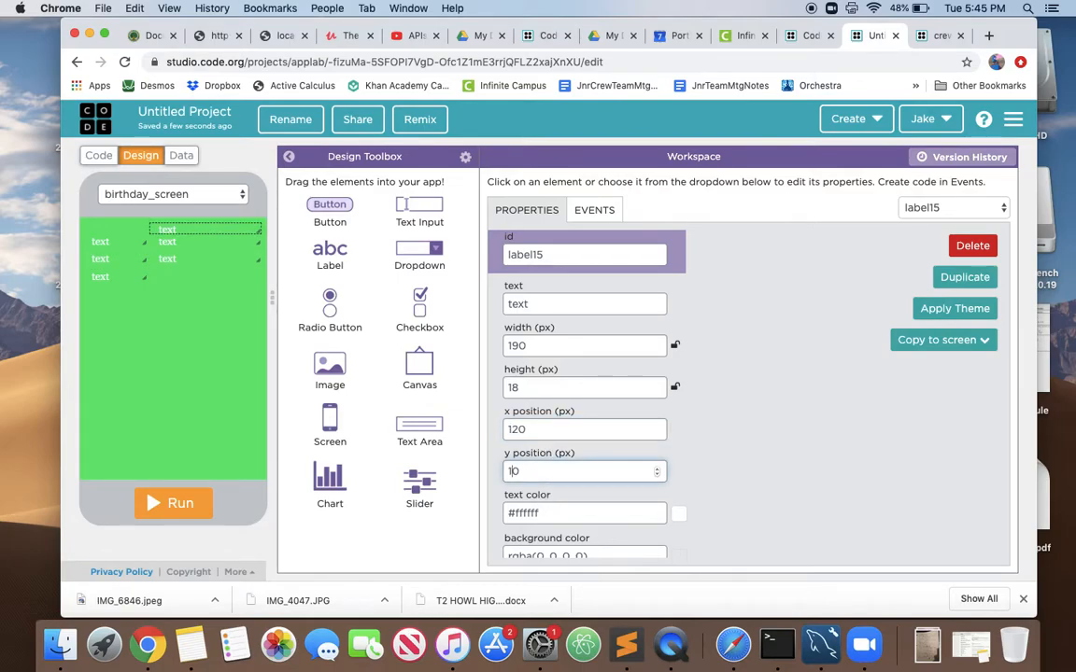
{"action": "type", "text": "0"}
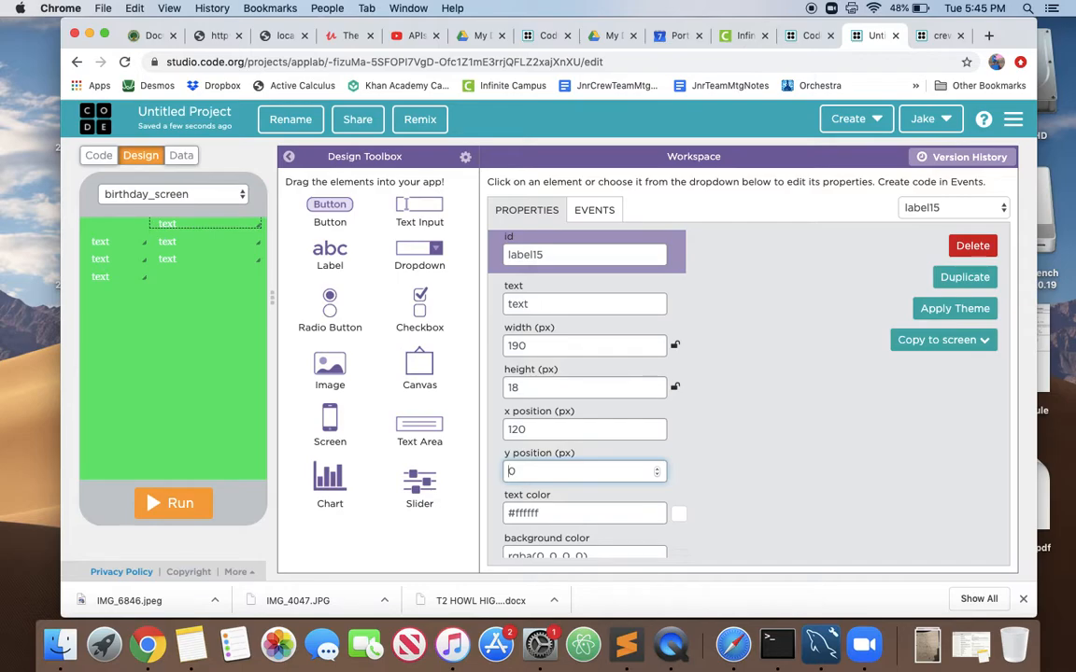
{"action": "type", "text": "90"}
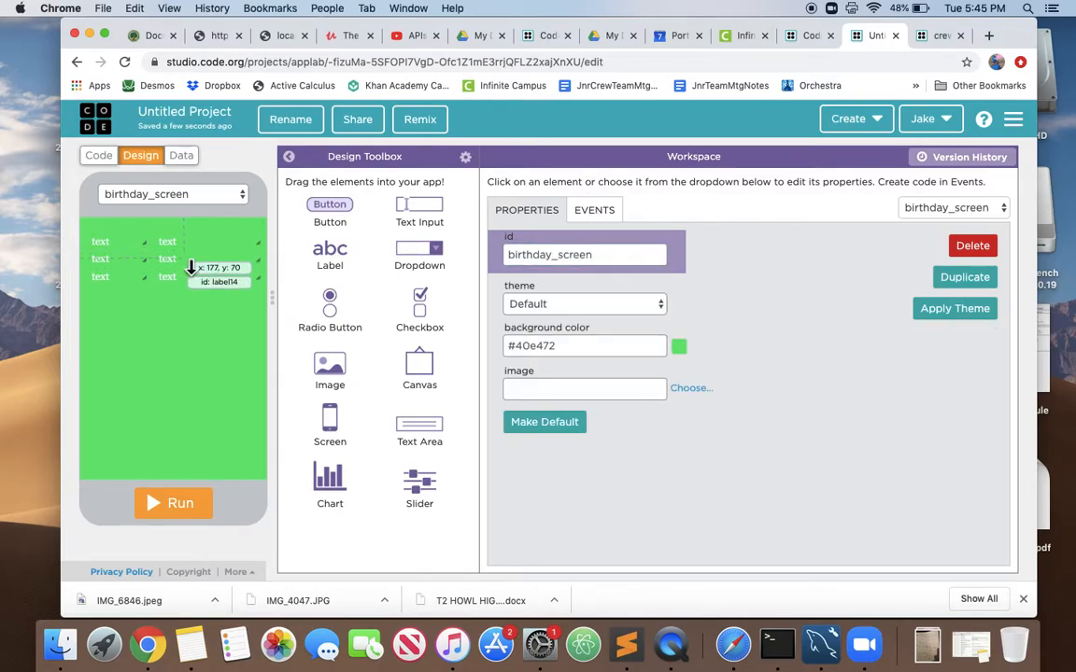
Step: Rename the second birthday label's id to birthday1
{"action": "left_click", "coordinate": [168, 258]}
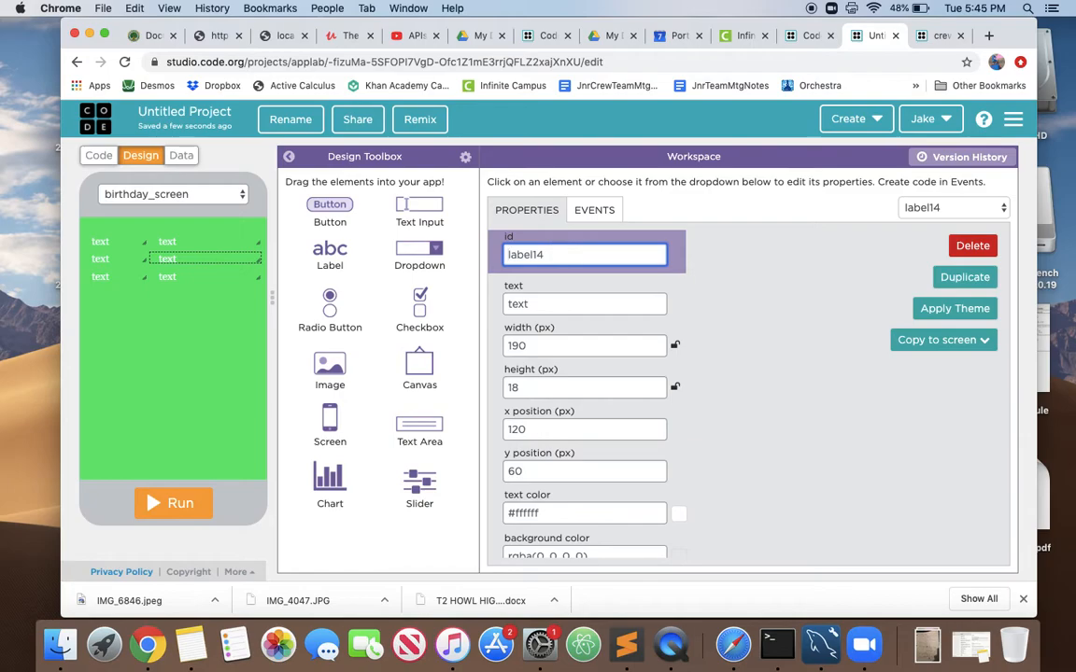
{"action": "key", "text": "Backspace"}
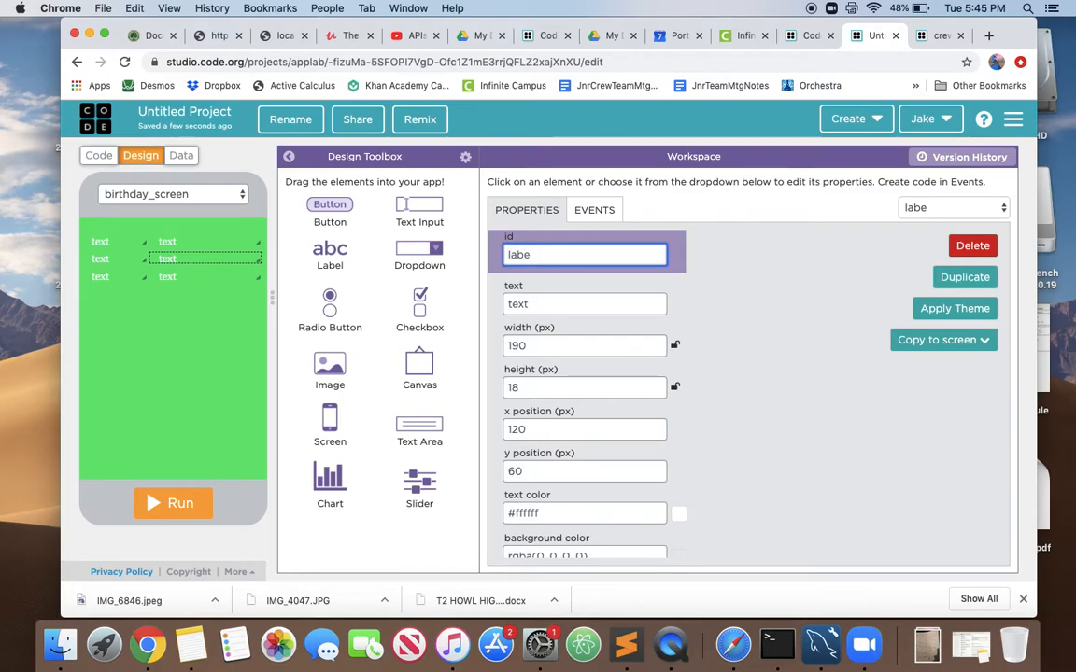
{"action": "type", "text": "birthda"}
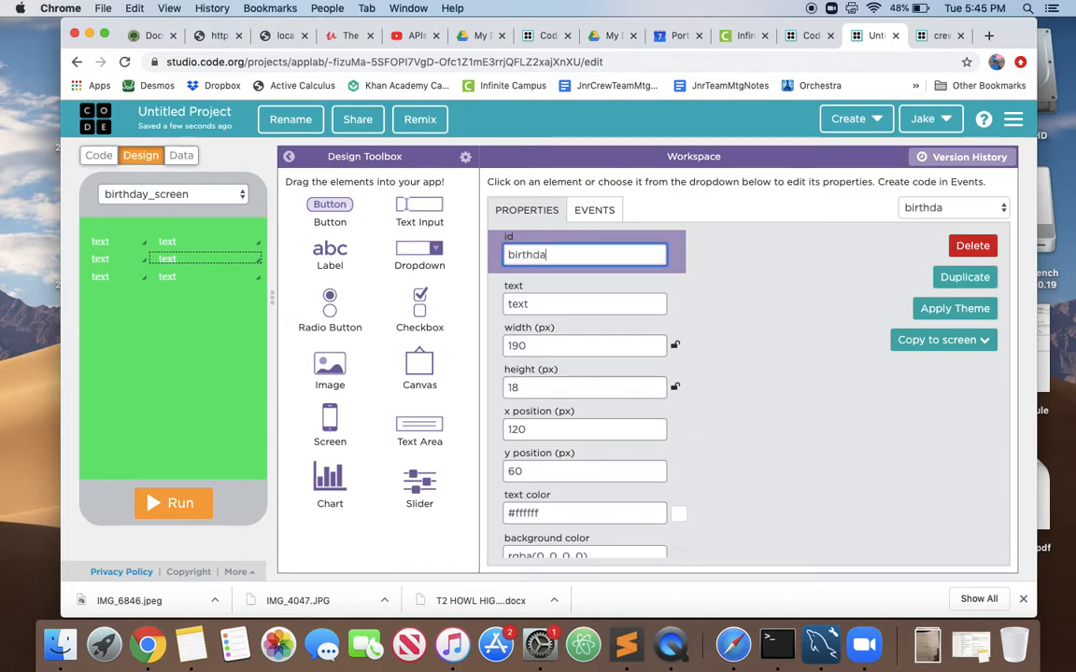
{"action": "type", "text": "y1"}
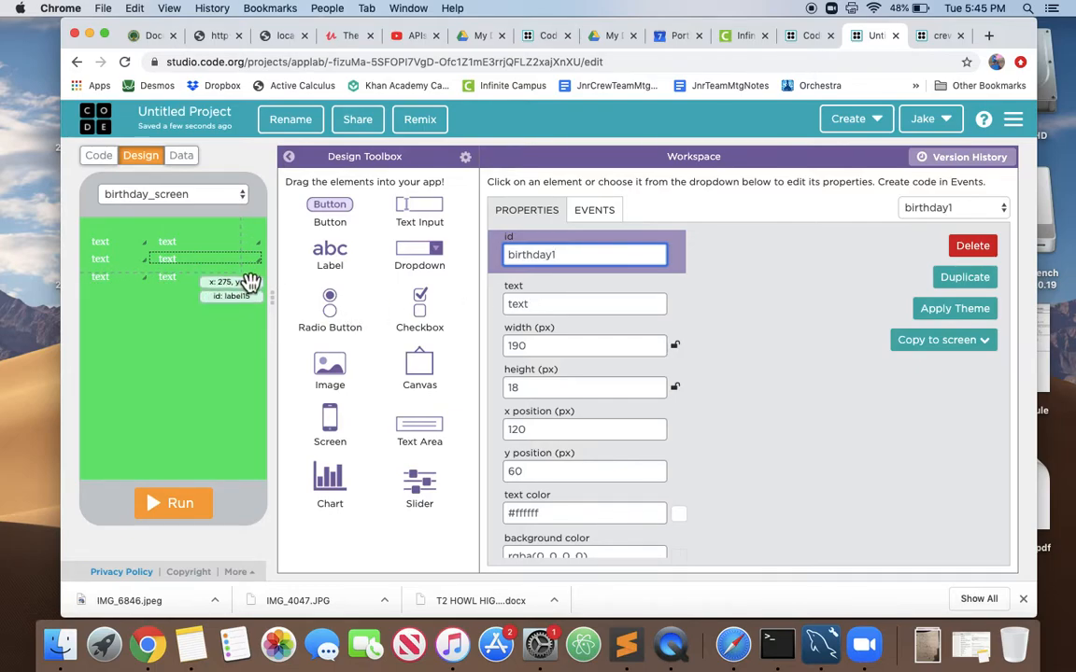
Step: Rename the third birthday label's id to birthday2
{"action": "left_click", "coordinate": [169, 277]}
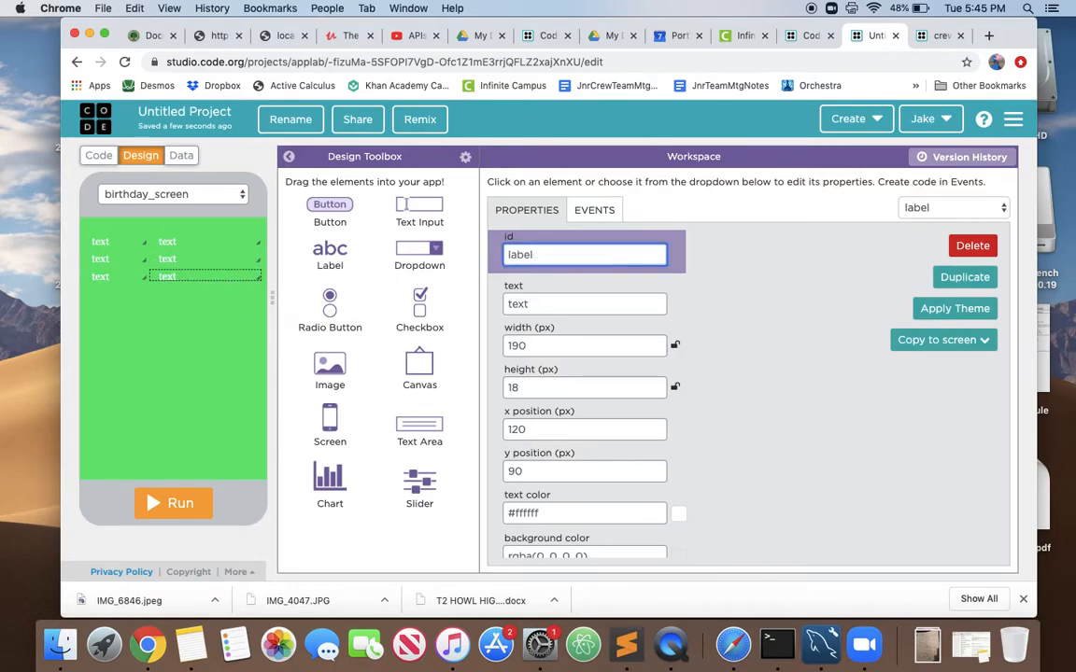
{"action": "type", "text": "bidt"}
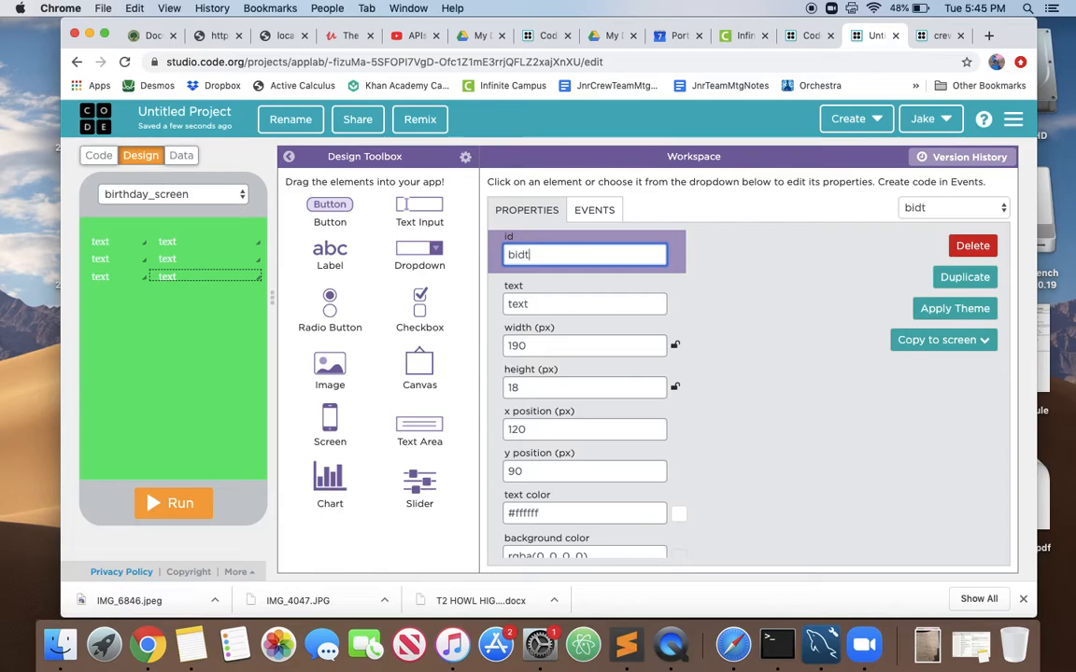
{"action": "type", "text": "birthday2"}
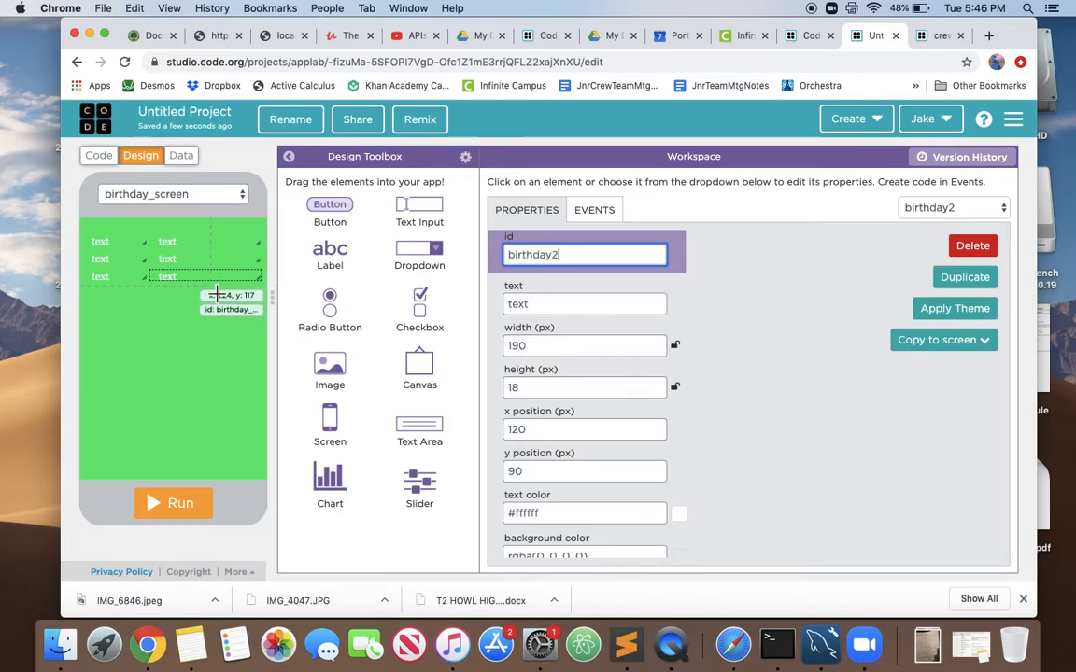
Step: Change the setText indices to crewbies[0] and run so Julian and September 15, 2020 appear
{"action": "left_click", "coordinate": [97, 155]}
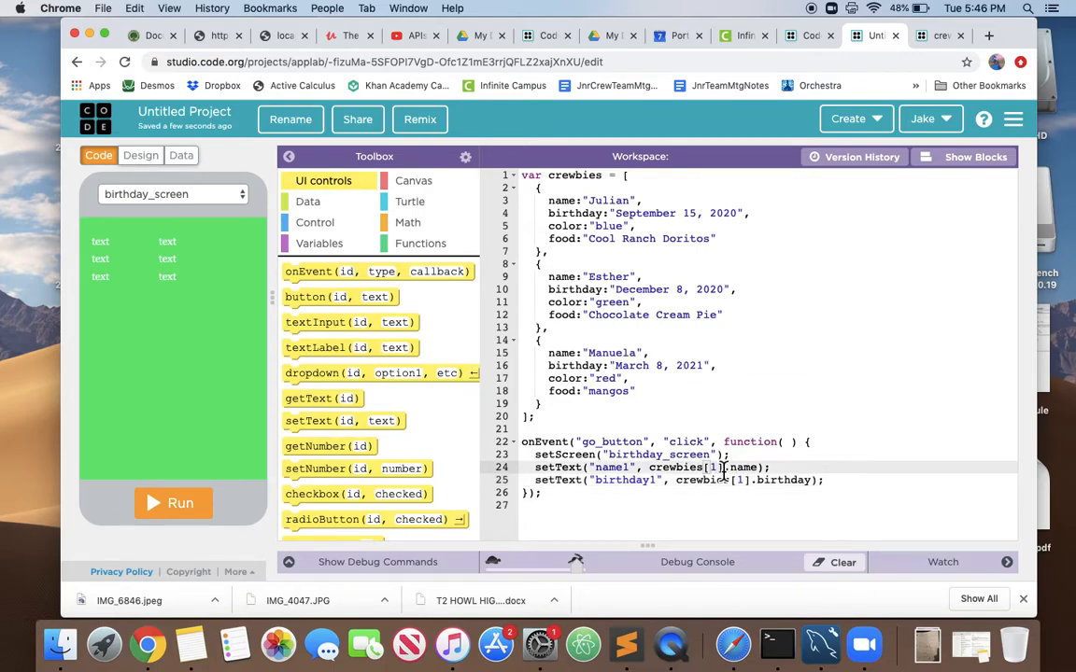
{"action": "type", "text": "0"}
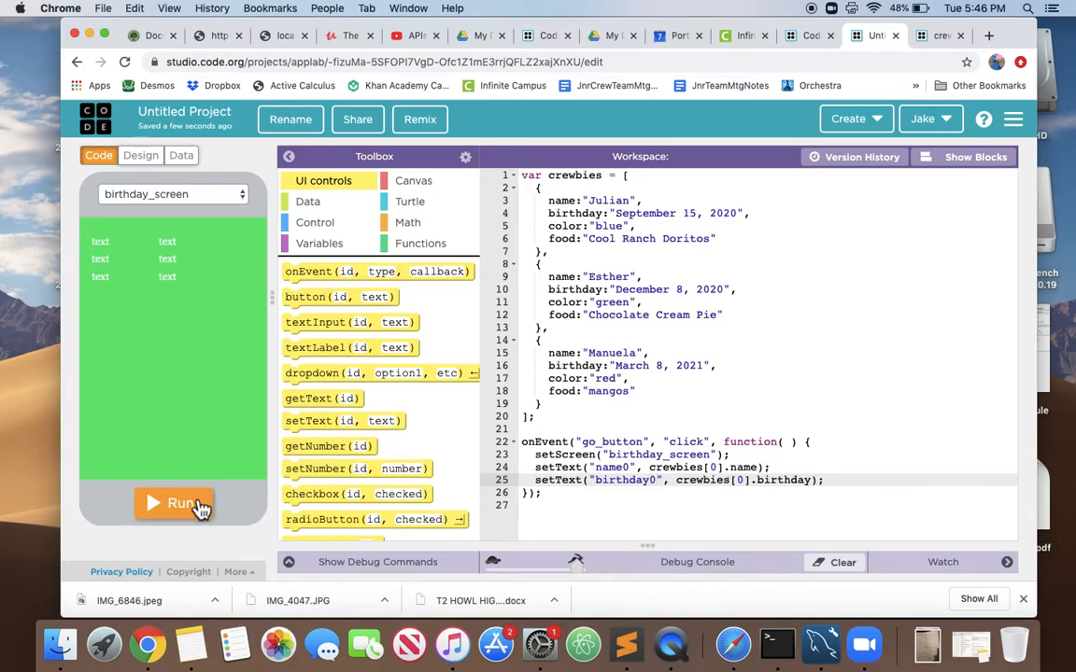
{"action": "left_click", "coordinate": [172, 505]}
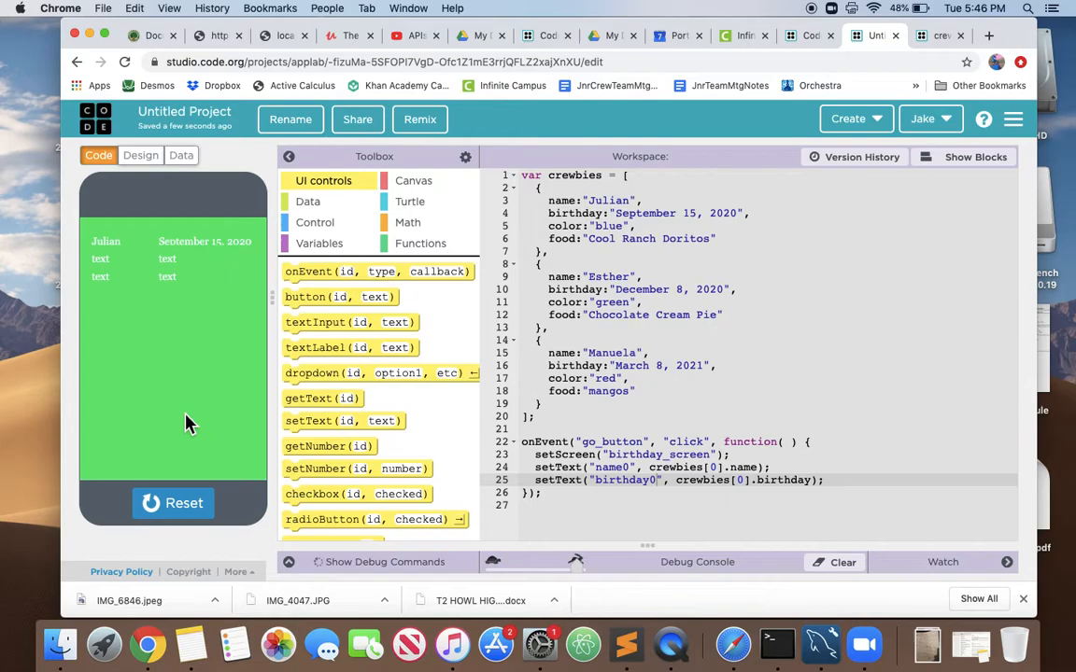
{"action": "mouse_move", "coordinate": [407, 292]}
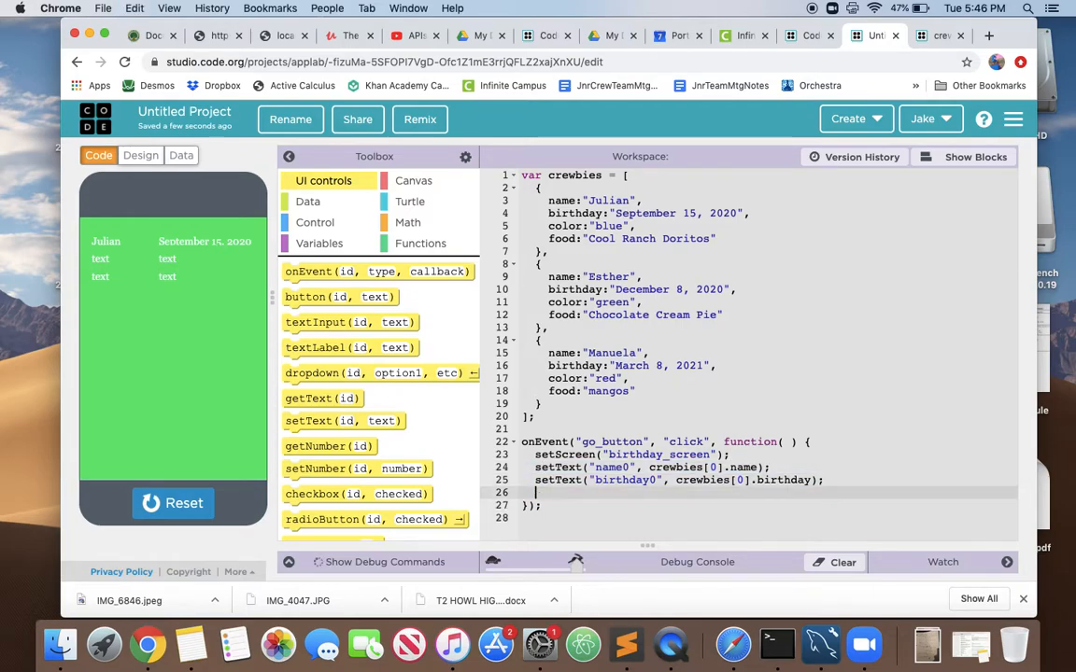
Step: Write setText lines for name1 and birthday1 from crewbies[1] and rerun to show Esther's row
{"action": "type", "text": "setText(\"name0\", crewbies[0].name);"}
{"action": "type", "text": "setText(\"birthday1\", crewbies[1].birthday);"}
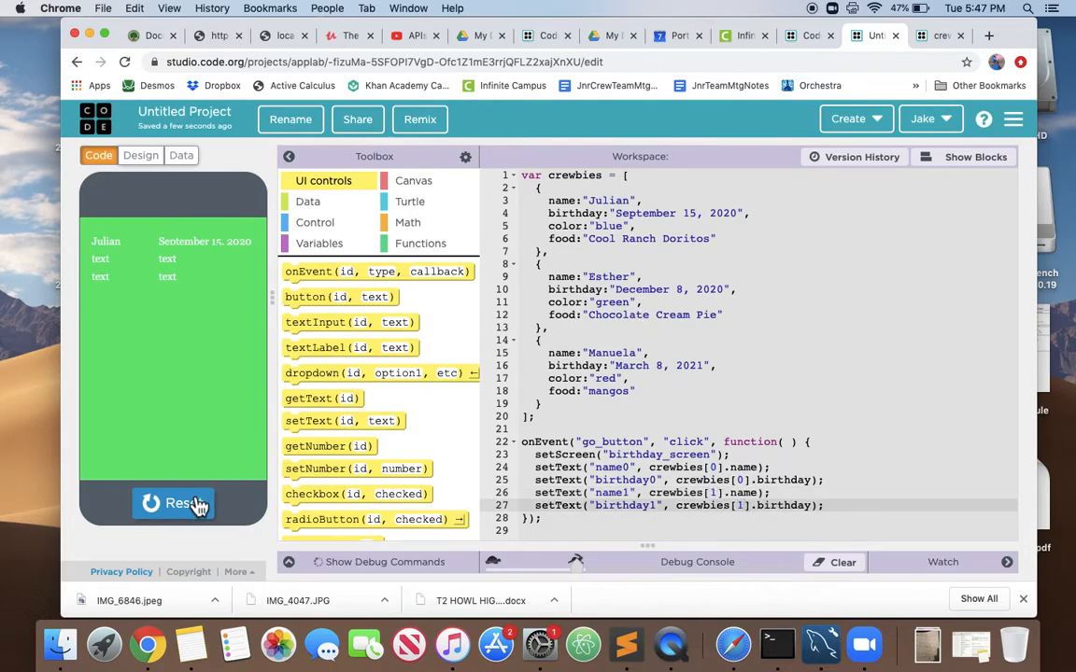
{"action": "left_click", "coordinate": [172, 505]}
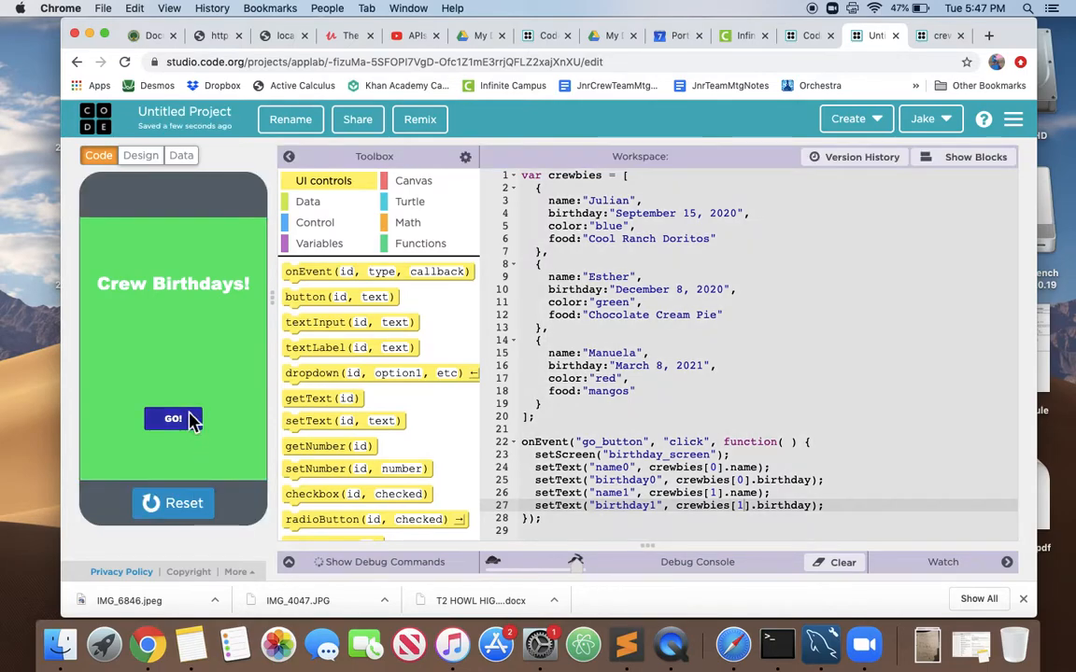
{"action": "left_click", "coordinate": [172, 418]}
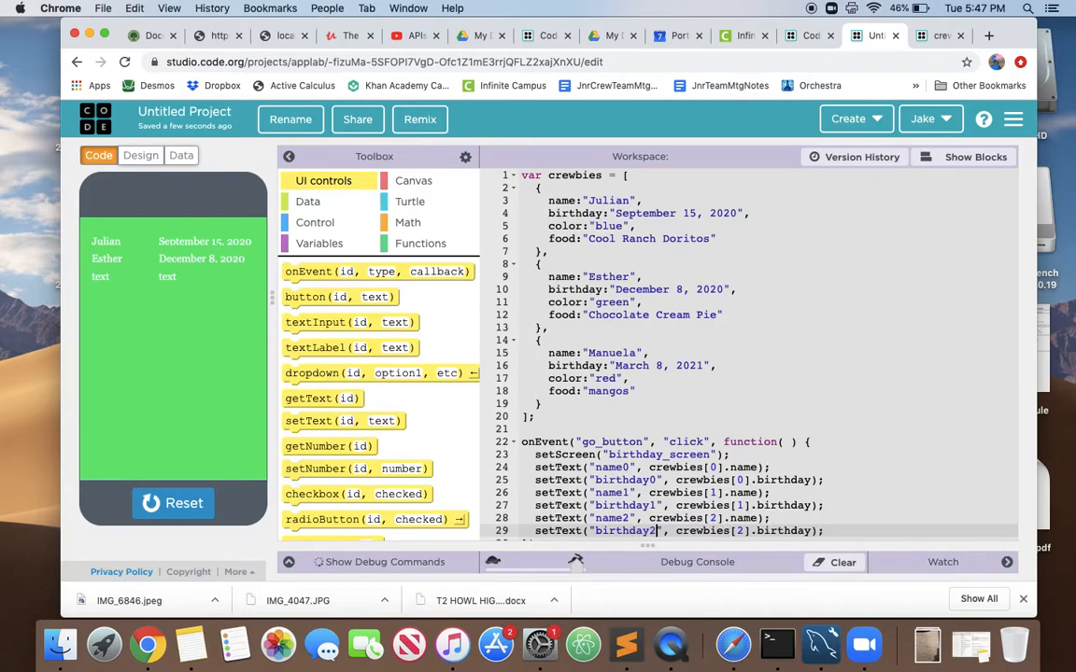
Step: Rerun the app so all three rows show, including Manuela with March 8, 2021
{"action": "left_click", "coordinate": [172, 504]}
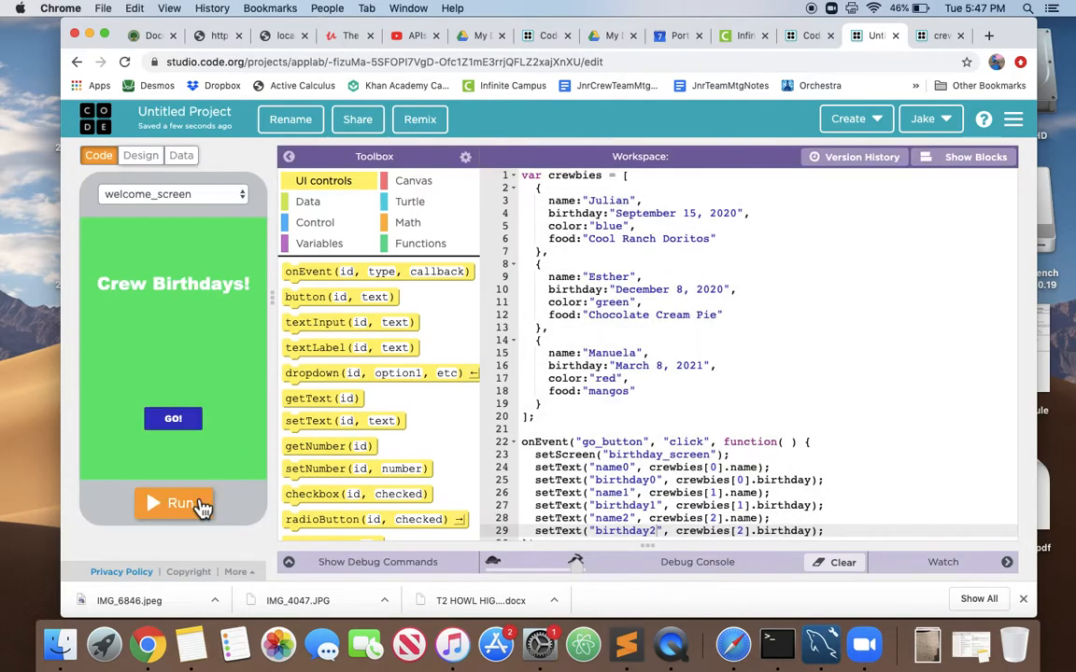
{"action": "left_click", "coordinate": [172, 502]}
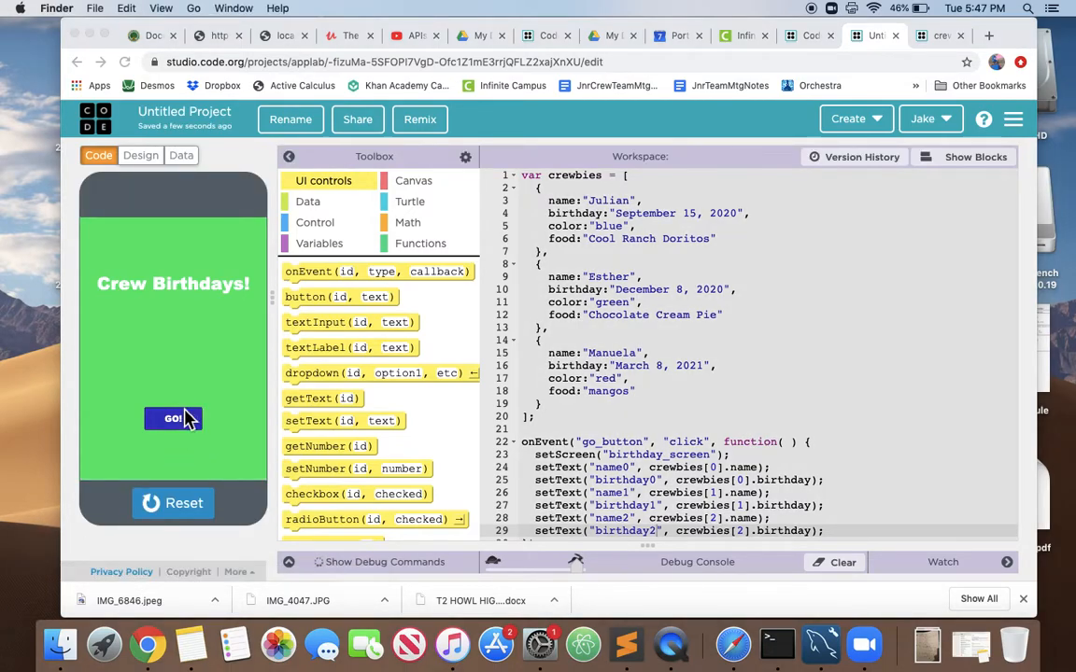
{"action": "left_click", "coordinate": [172, 418]}
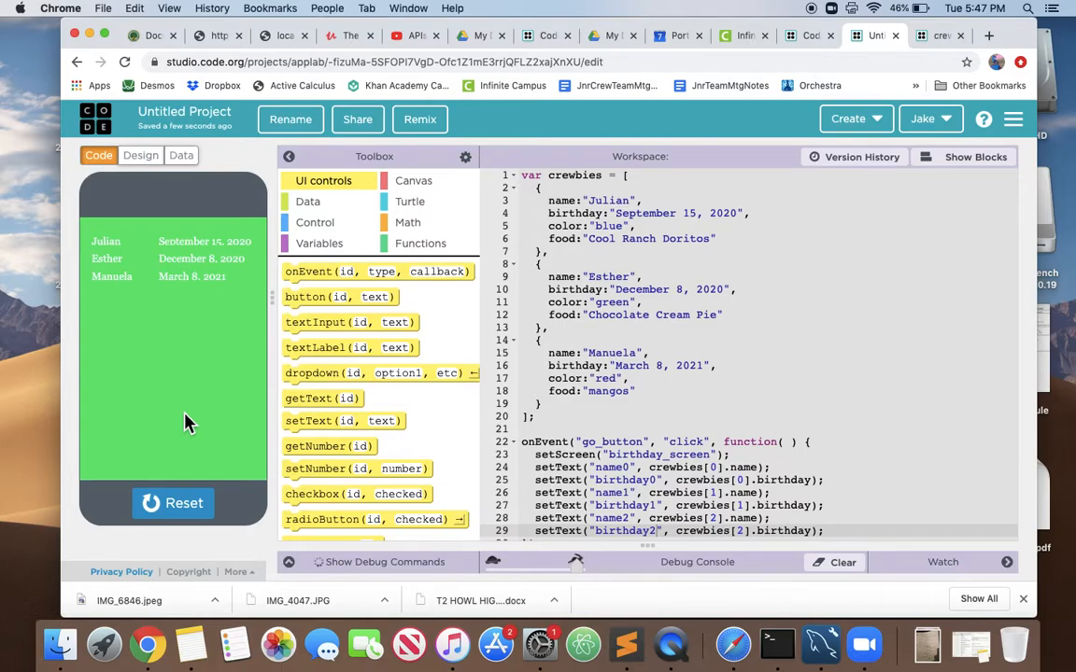
{"action": "mouse_move", "coordinate": [579, 467]}
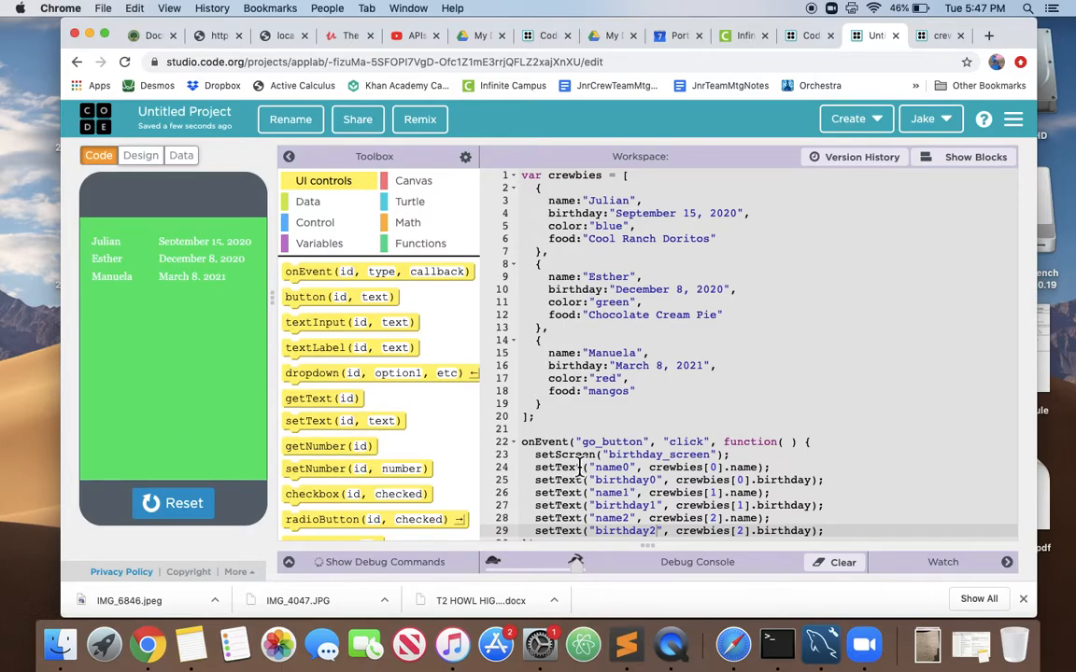
{"action": "scroll", "scroll_direction": "down", "scroll_amount": 3}
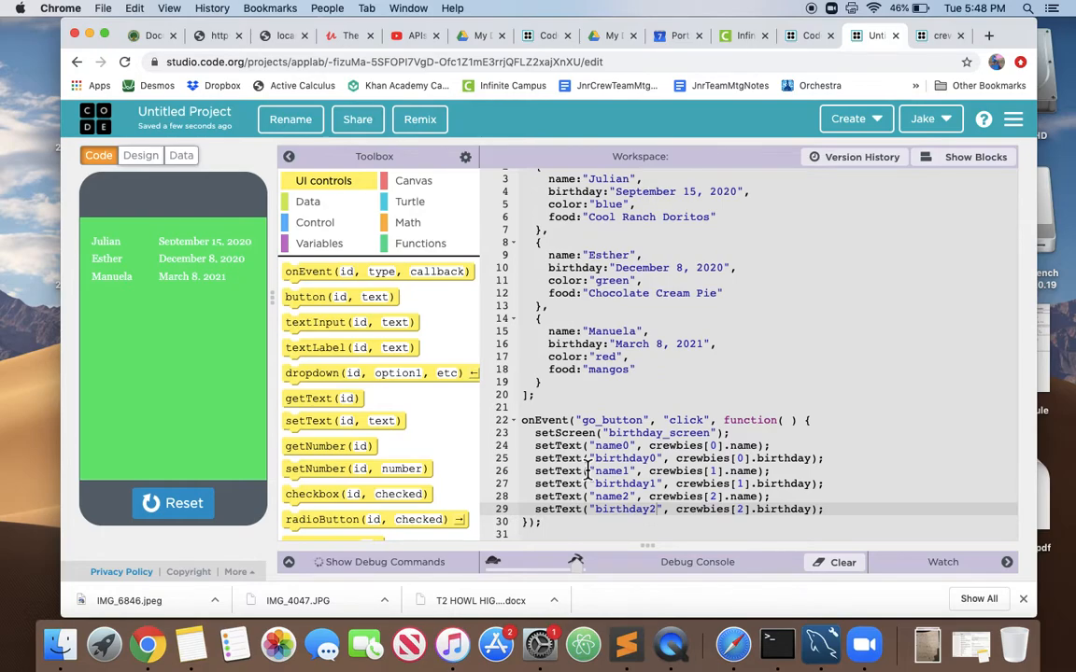